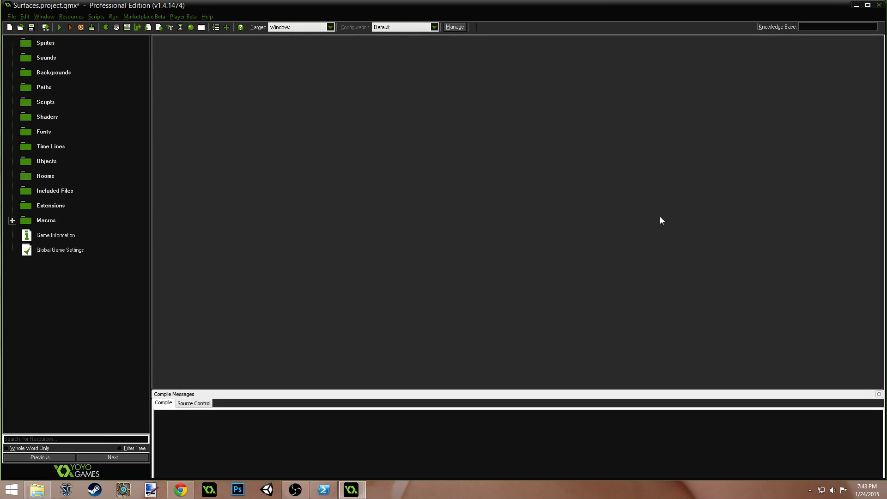
pyautogui.moveTo(658, 216)
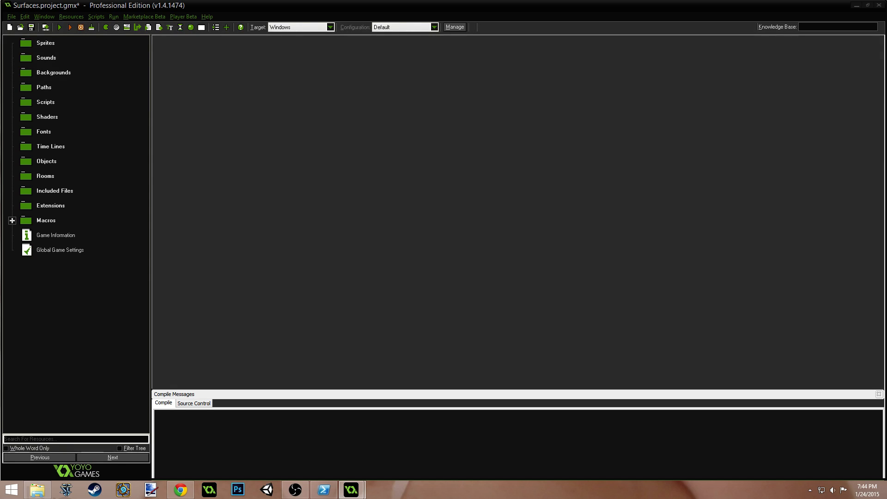
pyautogui.moveTo(425, 320)
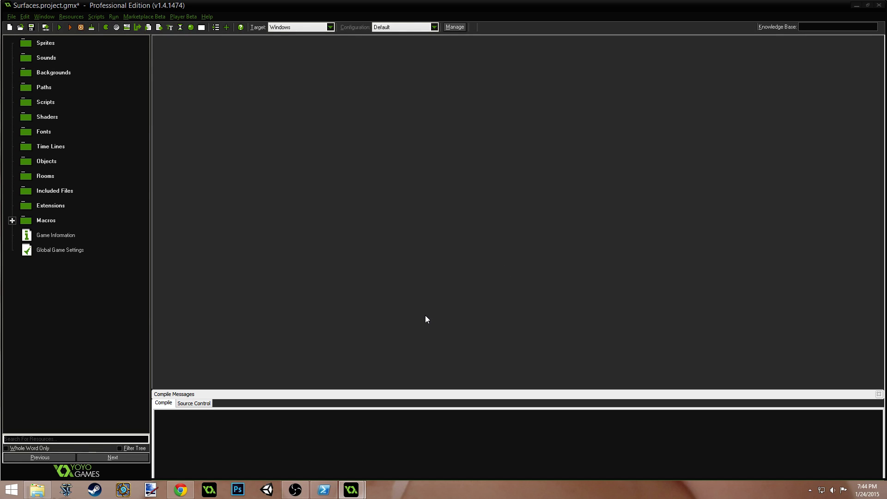
pyautogui.moveTo(480, 342)
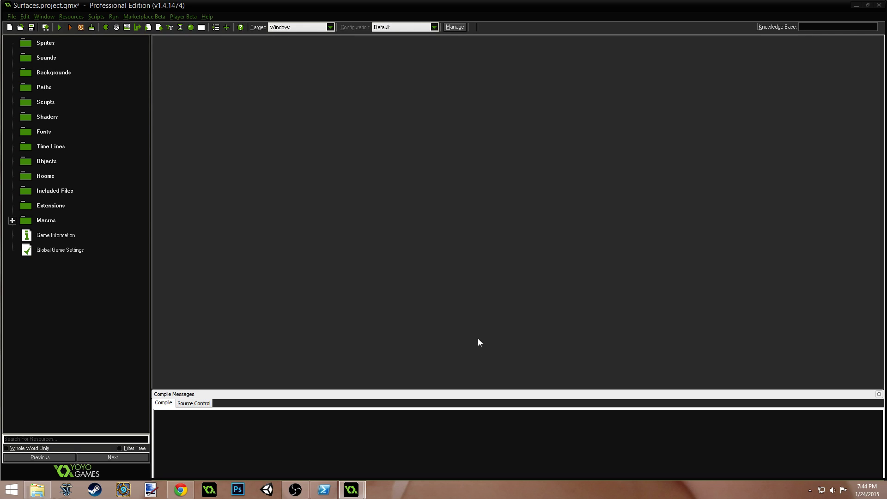
pyautogui.moveTo(176, 109)
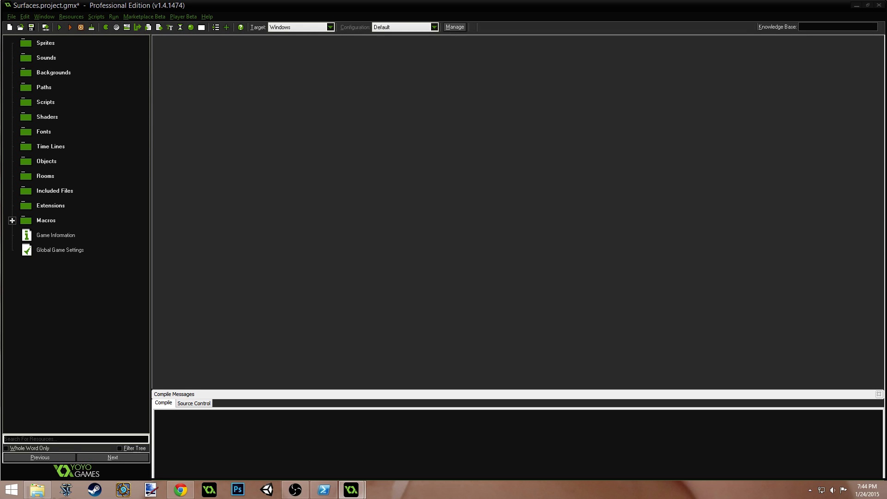
pyautogui.moveTo(81, 75)
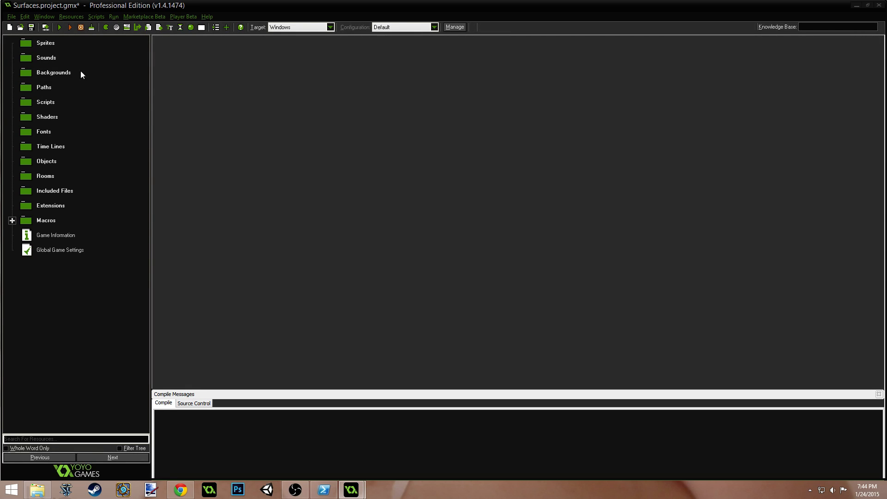
pyautogui.moveTo(278, 96)
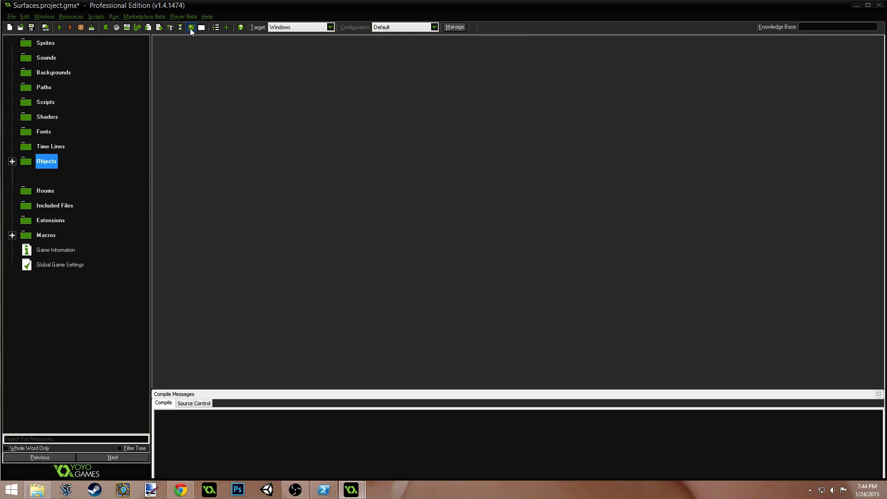
# Create a new object named obj_paper, enlarge its editor and begin adding an event.
pyautogui.click(190, 27)
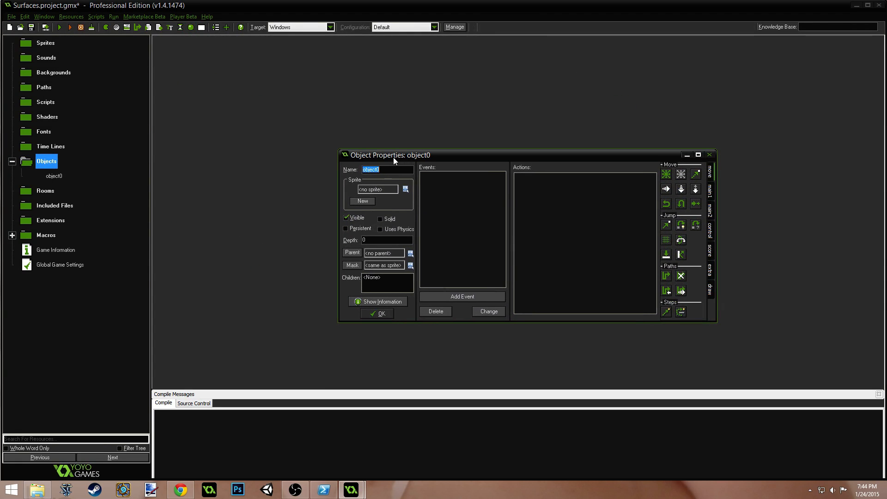
pyautogui.write('obj_')
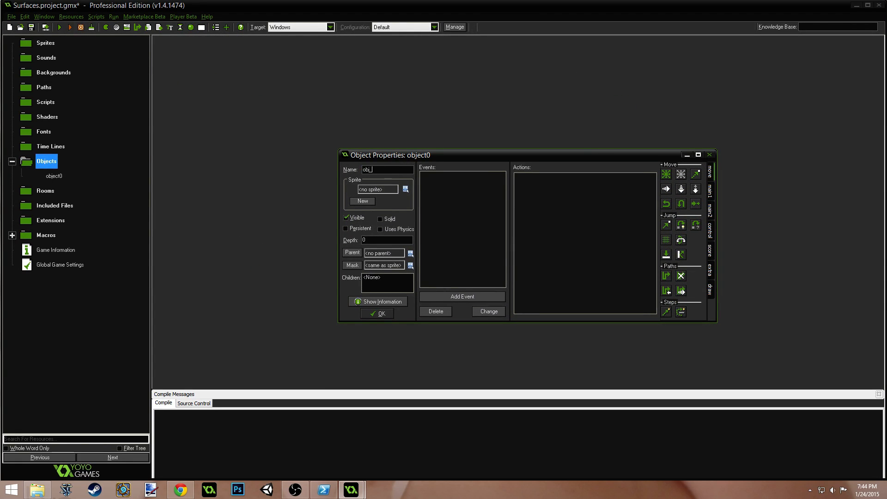
pyautogui.write('paper')
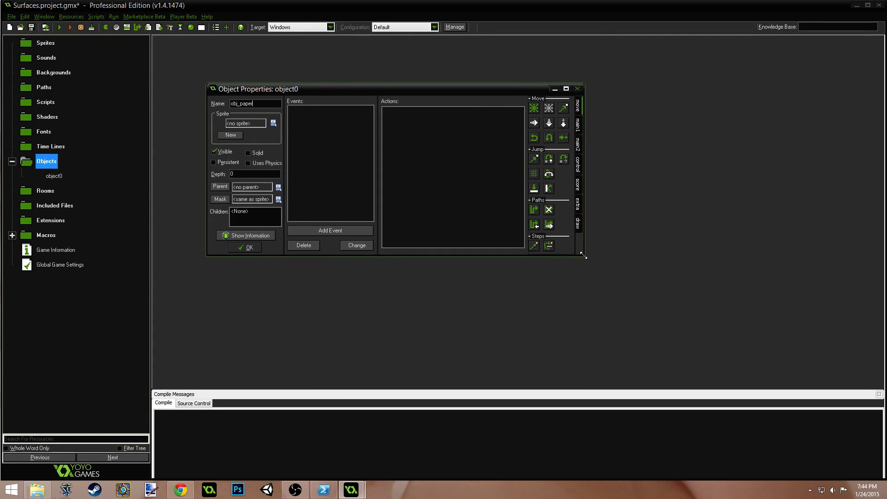
pyautogui.moveTo(585, 255); pyautogui.dragTo(705, 320)
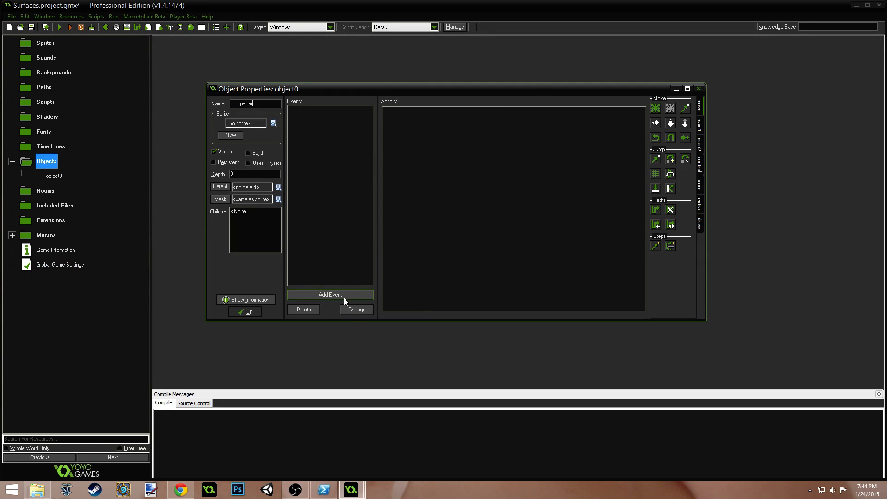
pyautogui.click(330, 294)
pyautogui.write('/// Initialize the surface')
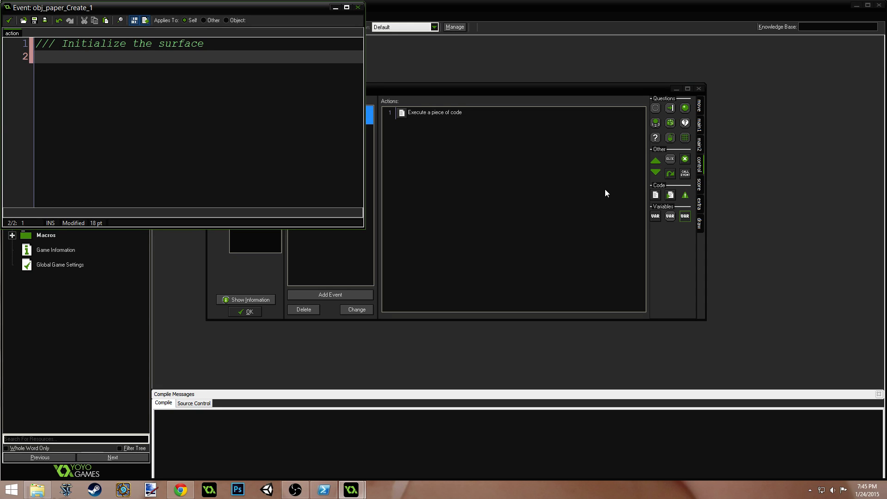
pyautogui.moveTo(843, 341)
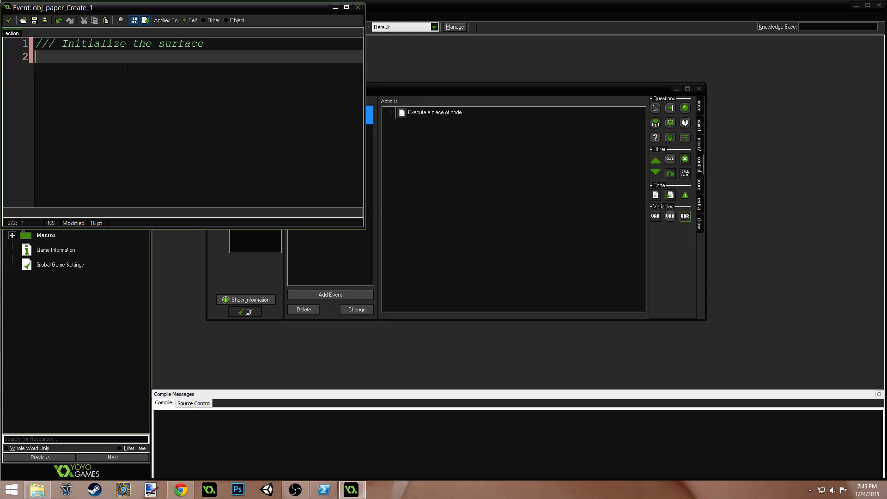
# Write the Create code line surface = noone;.
pyautogui.press('Enter')
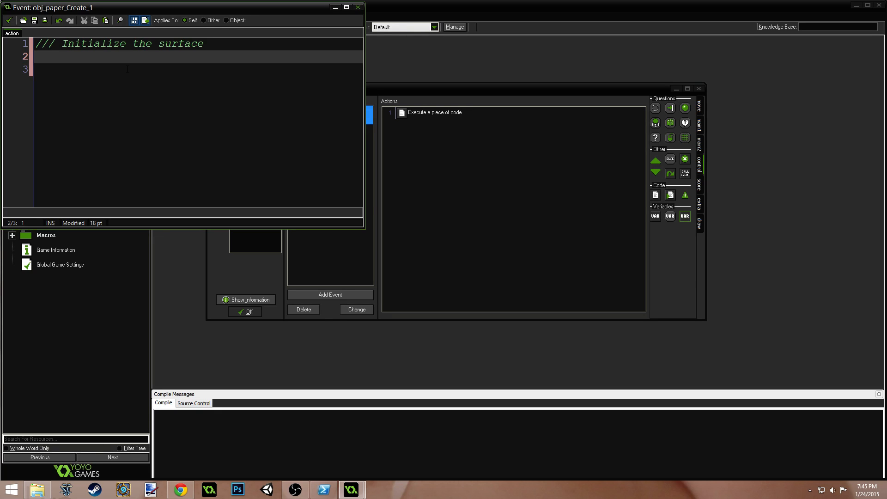
pyautogui.write('surfac')
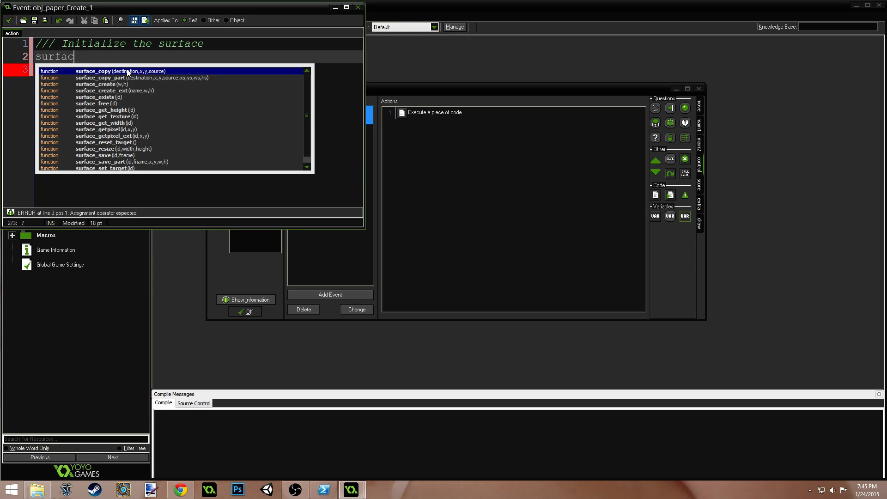
pyautogui.write('= noone')
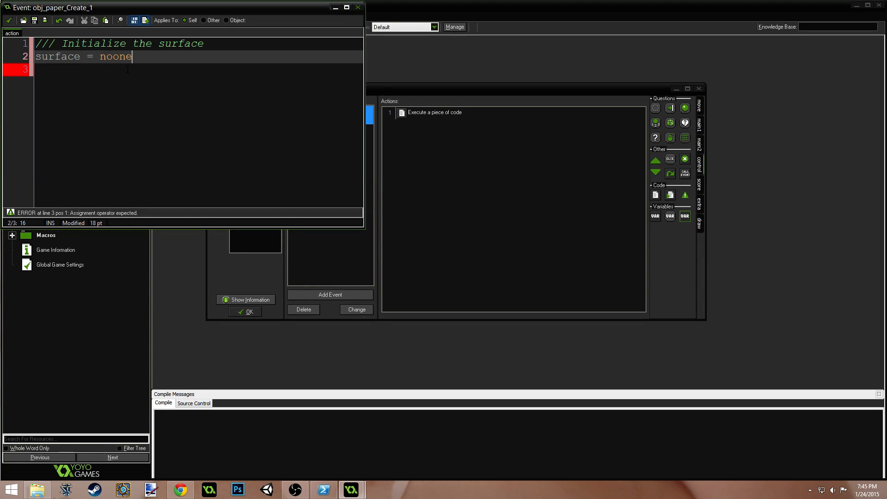
pyautogui.write(';')
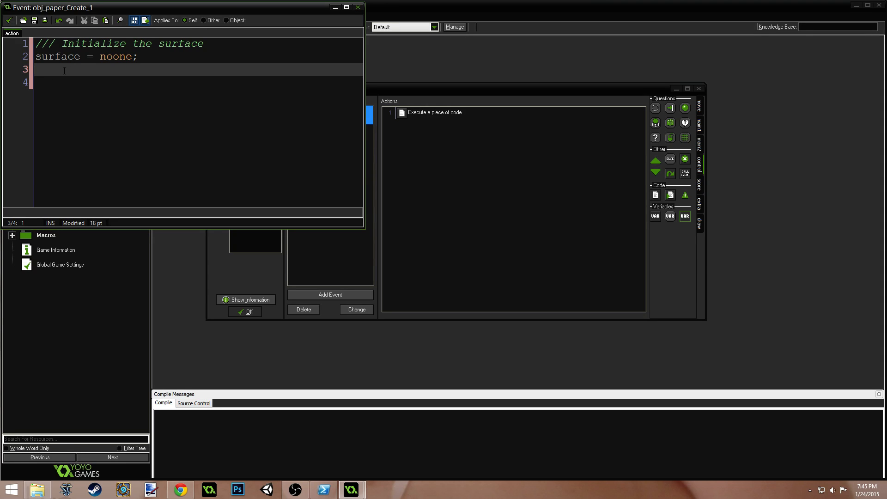
# Add code storing mouse_xprevious and mouse_yprevious for the previous mouse position.
pyautogui.write('mouse')
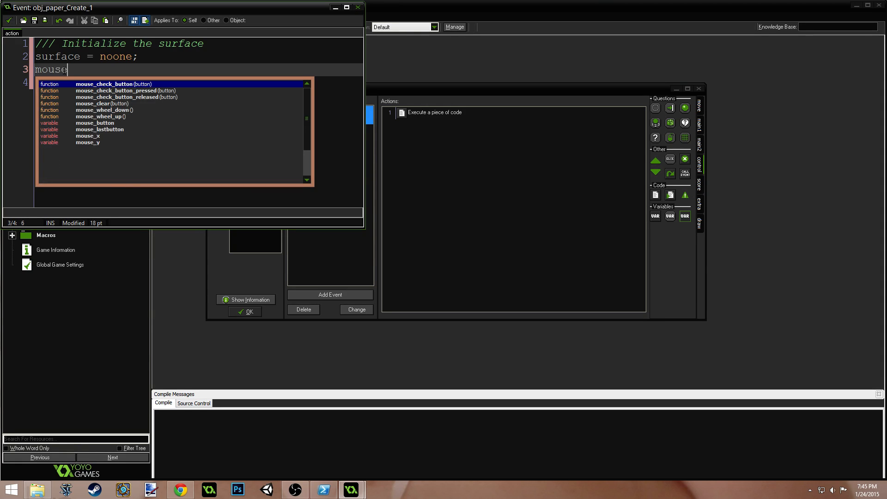
pyautogui.write('_xpre')
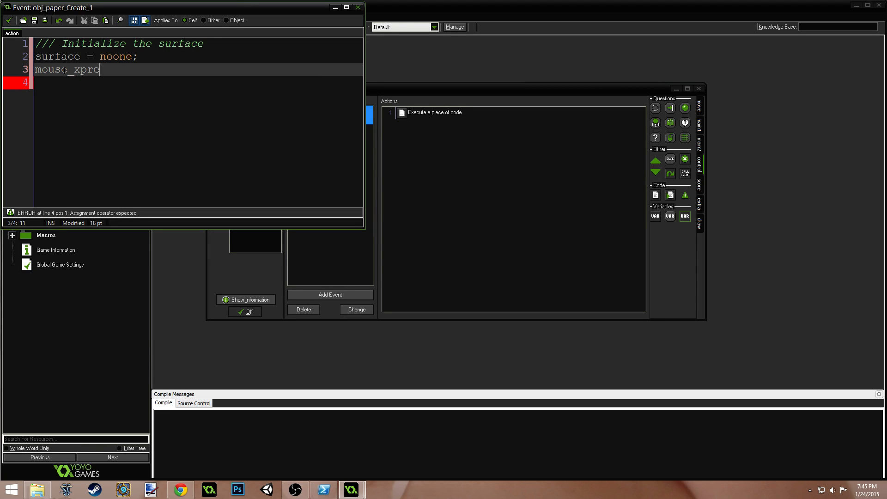
pyautogui.write('vious = mouse_x;')
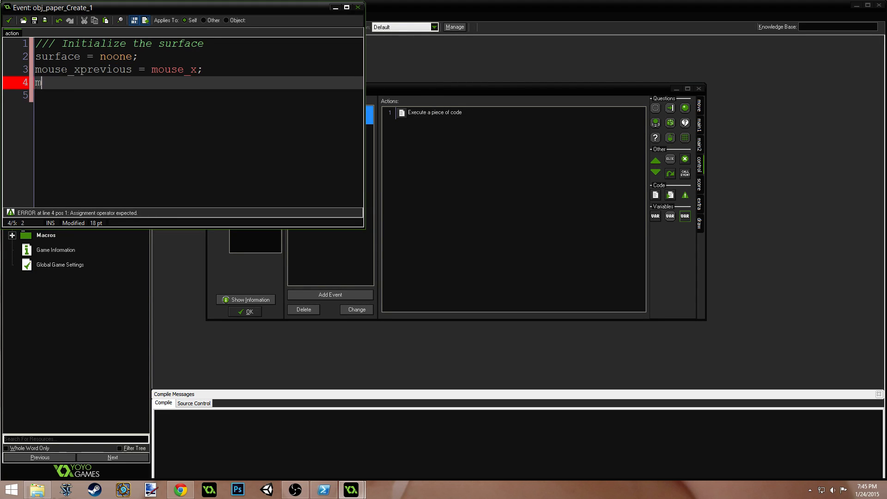
pyautogui.write('ouse_y')
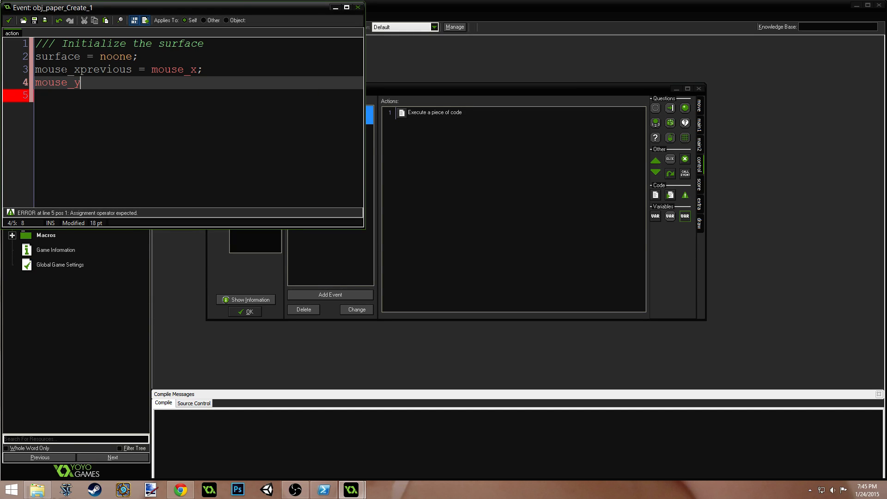
pyautogui.write('previou')
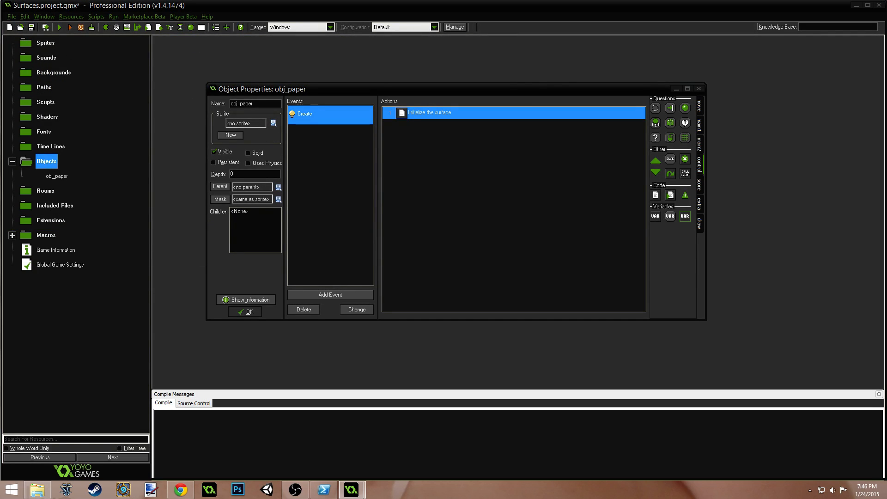
# Add a Game End event to obj_paper from the Other events list.
pyautogui.click(330, 294)
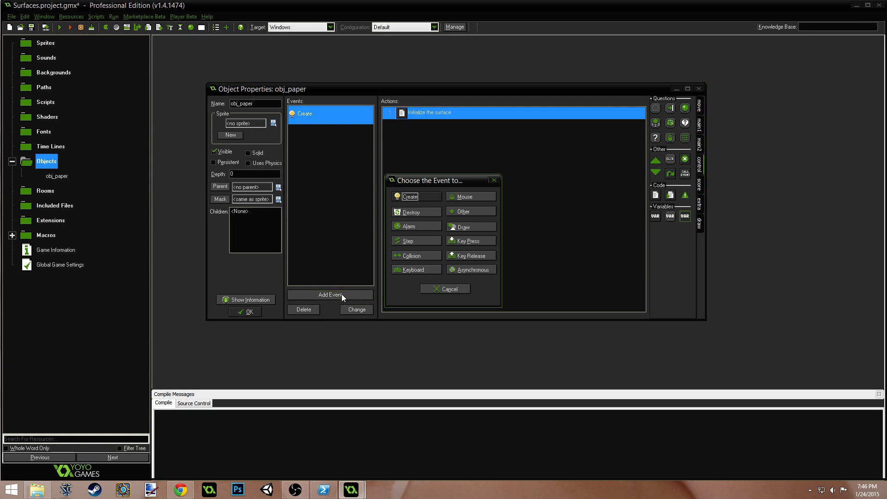
pyautogui.moveTo(462, 212)
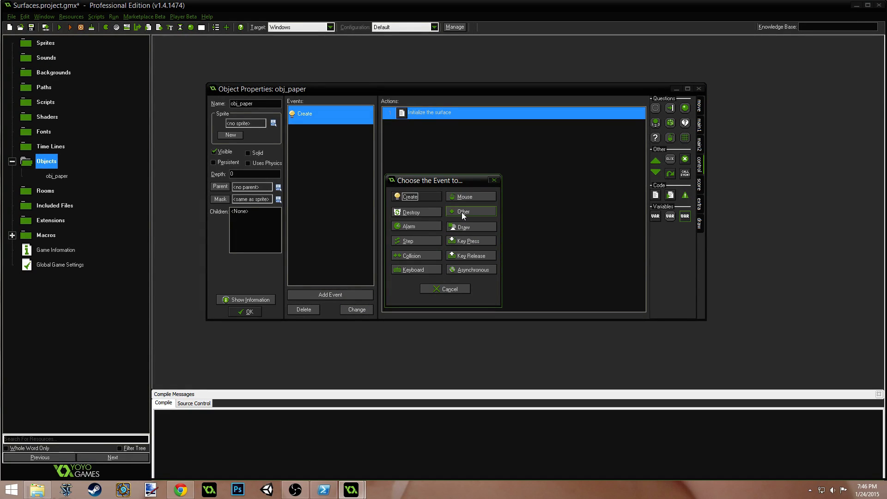
pyautogui.click(464, 211)
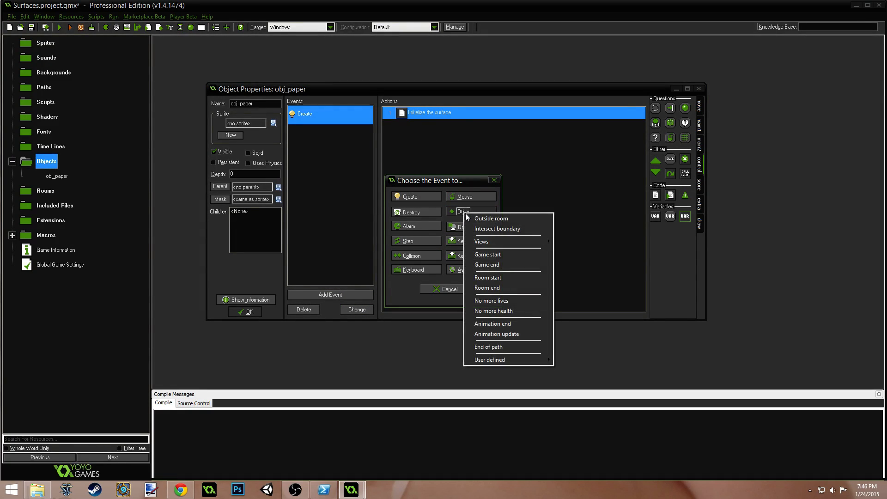
pyautogui.moveTo(488, 278)
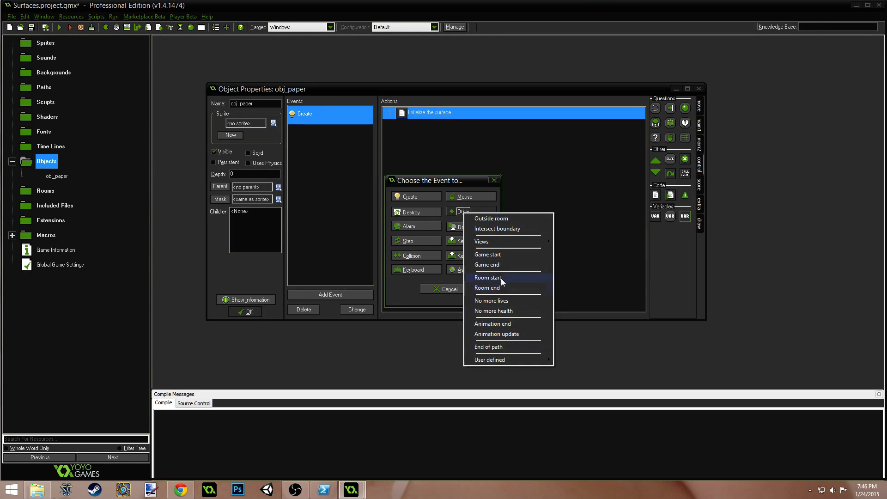
pyautogui.click(487, 264)
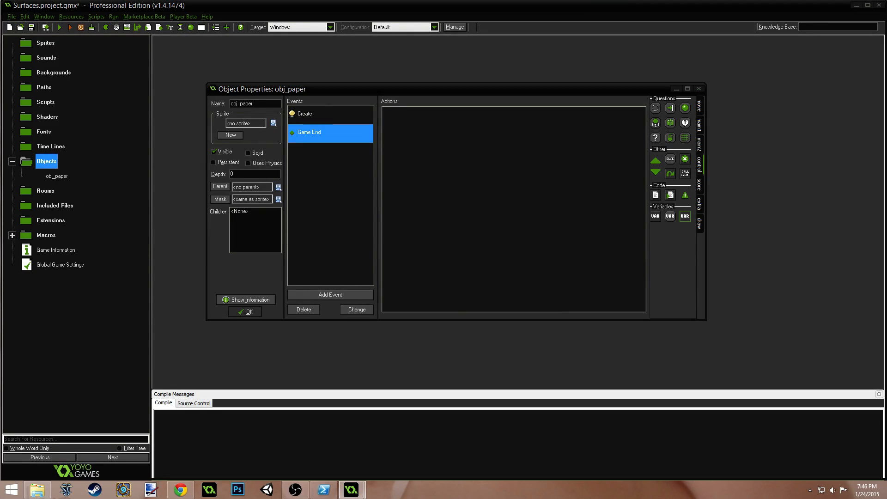
pyautogui.moveTo(611, 213)
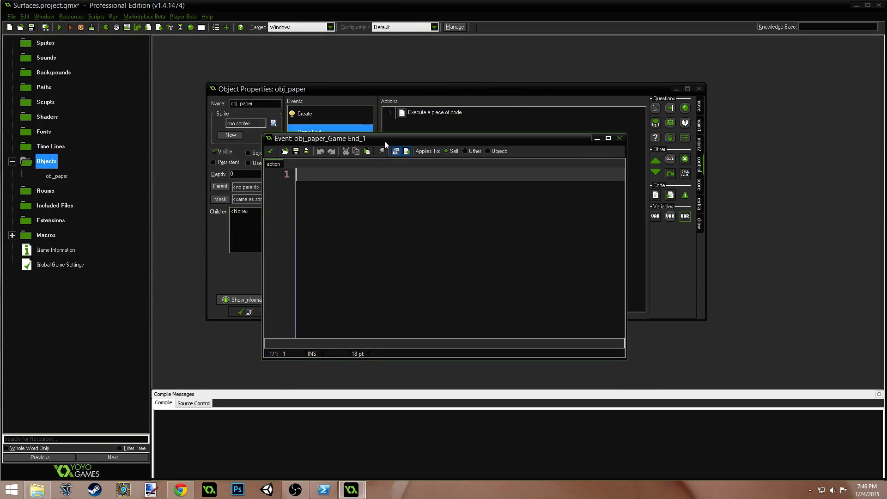
# Write '/// Destroy the surface' code that calls surface_free when surface_exists is true.
pyautogui.write('/// Destroy t')
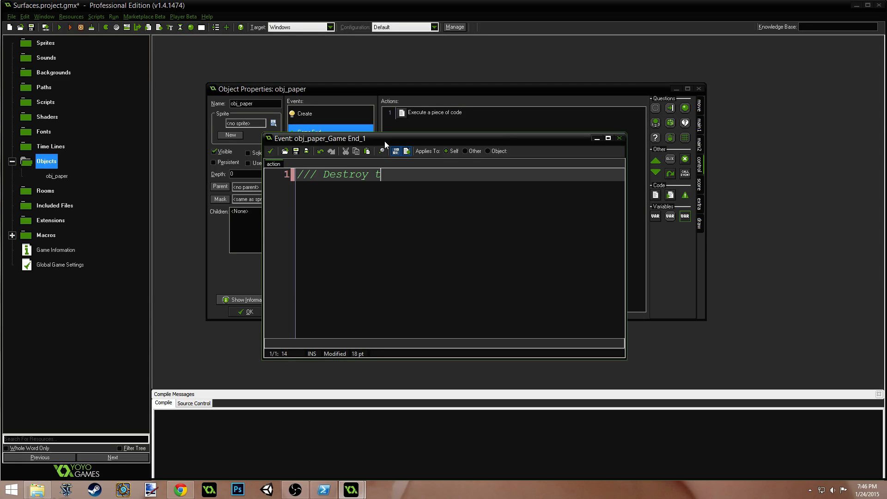
pyautogui.write('he surface')
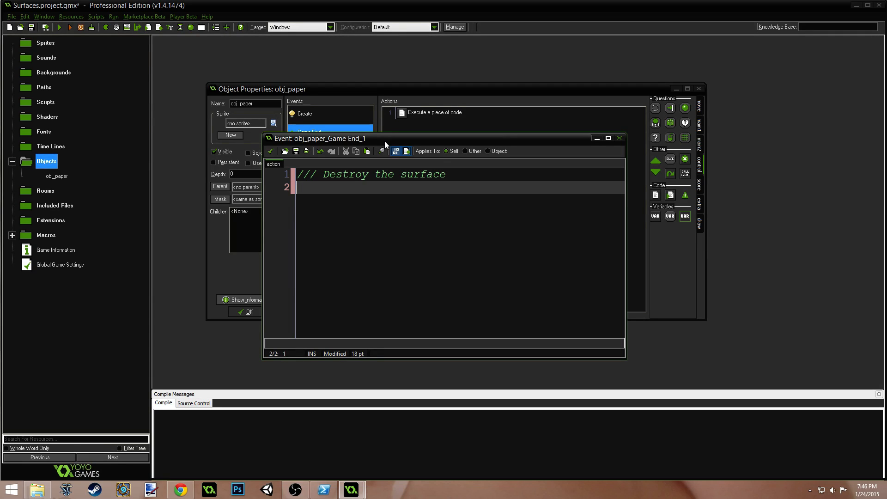
pyautogui.write('if (surface_exists(')
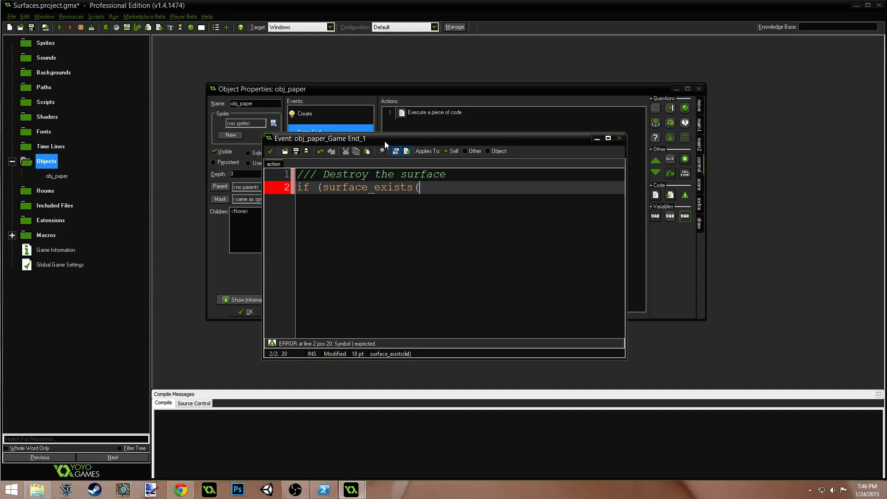
pyautogui.write('surface))')
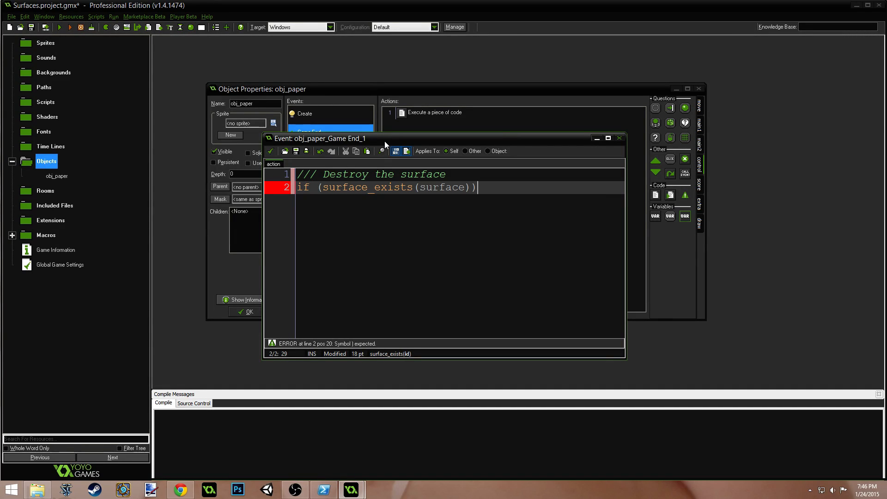
pyautogui.write('{')
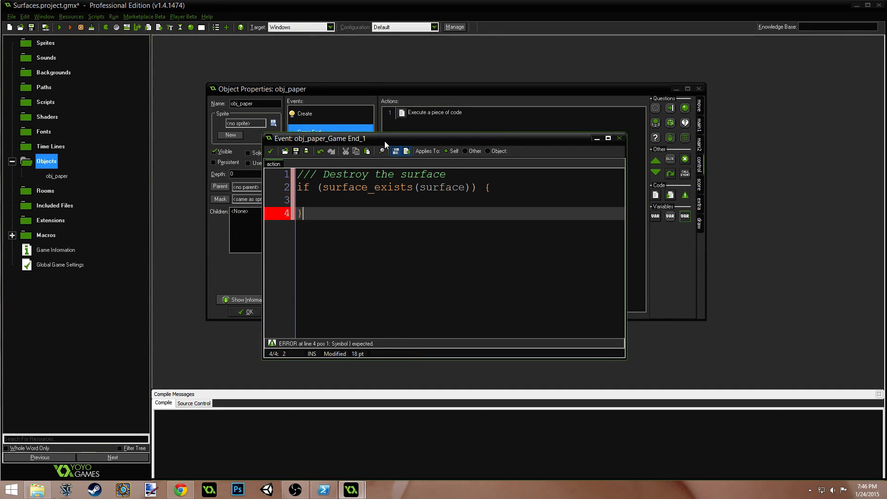
pyautogui.write('surface_free(s')
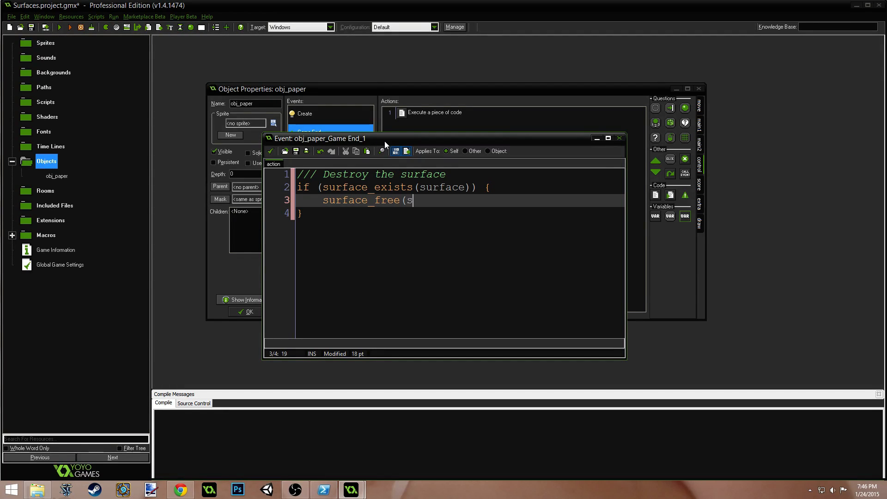
pyautogui.write('urface);')
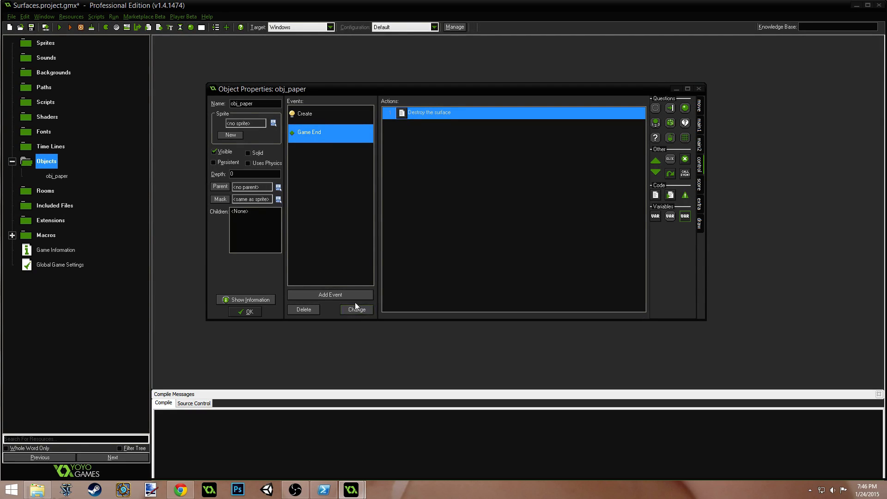
# Add a Draw event to obj_paper with the comment 'Draw the surface'.
pyautogui.click(331, 295)
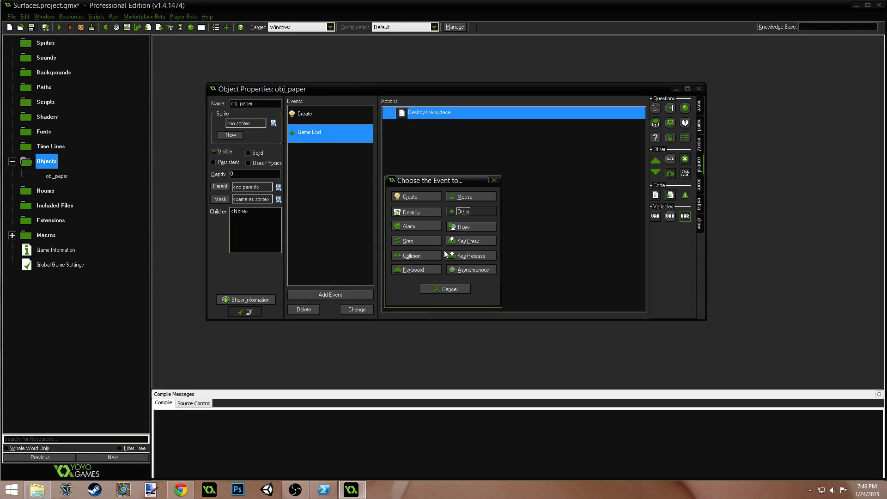
pyautogui.moveTo(470, 227)
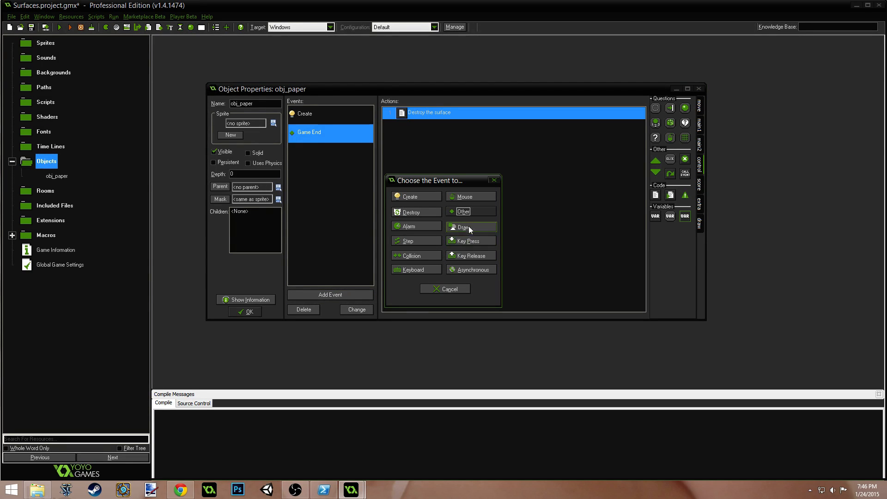
pyautogui.click(463, 227)
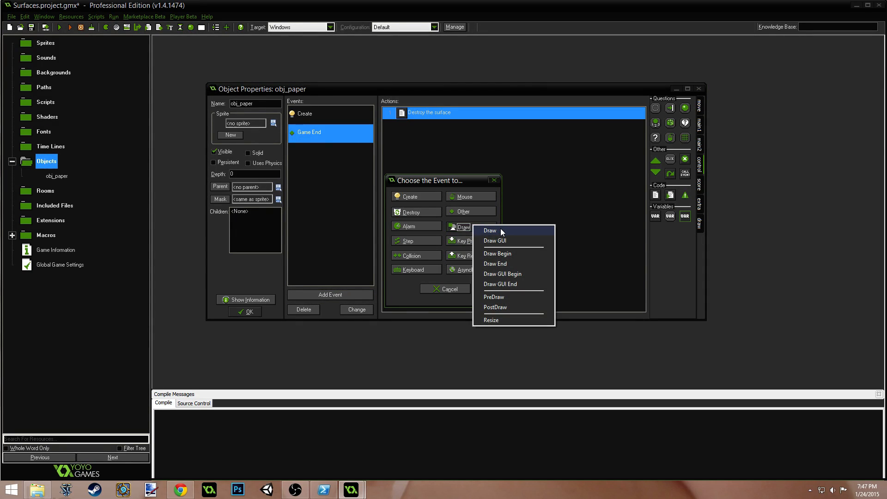
pyautogui.click(489, 230)
pyautogui.write('///')
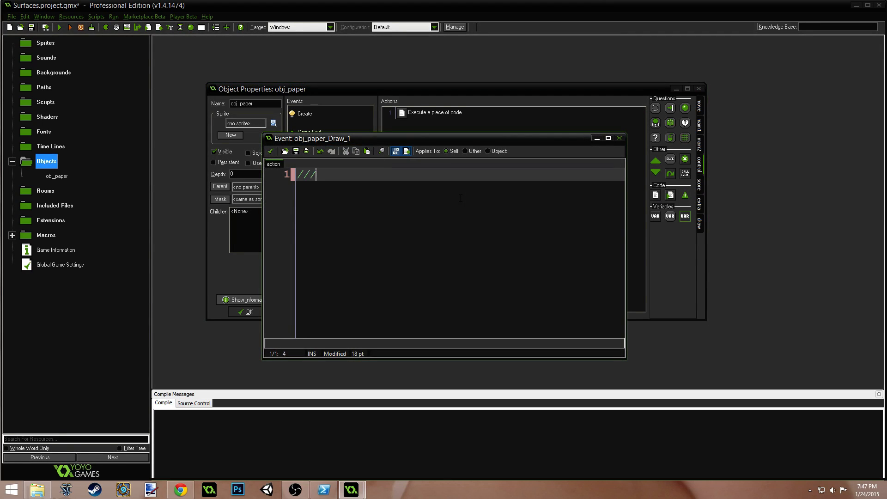
pyautogui.write('Draw the surface')
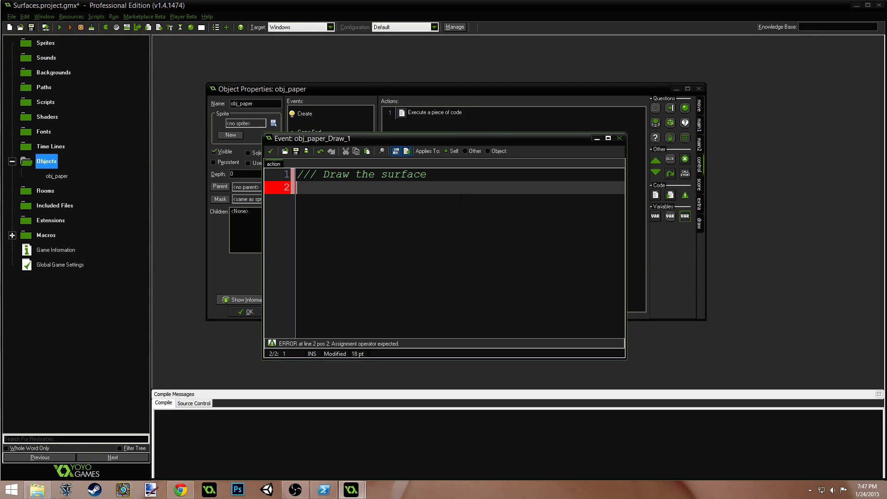
# Write an if (surface_exists(surface)) {} else { skeleton.
pyautogui.write('if (s')
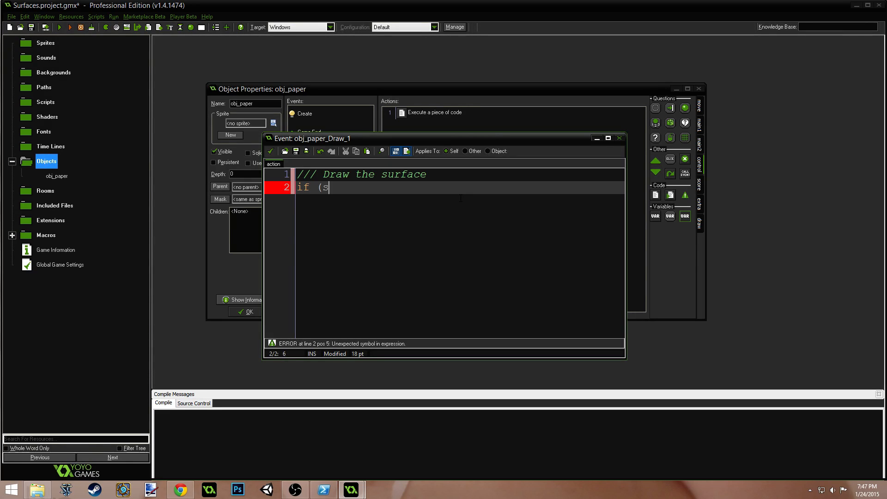
pyautogui.write('urface_exists(')
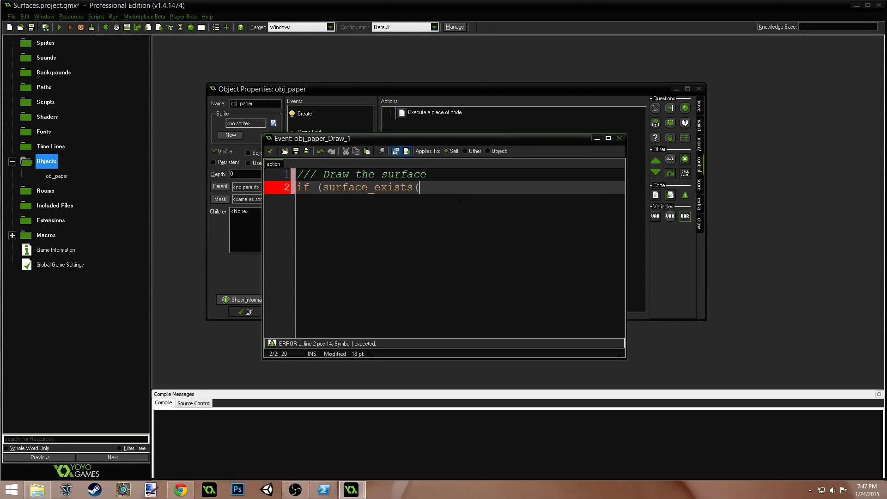
pyautogui.write('surface))')
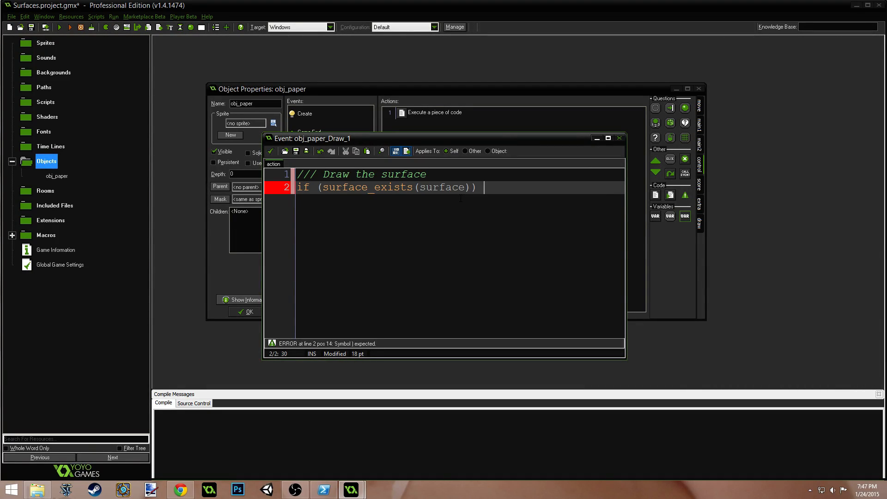
pyautogui.write('{')
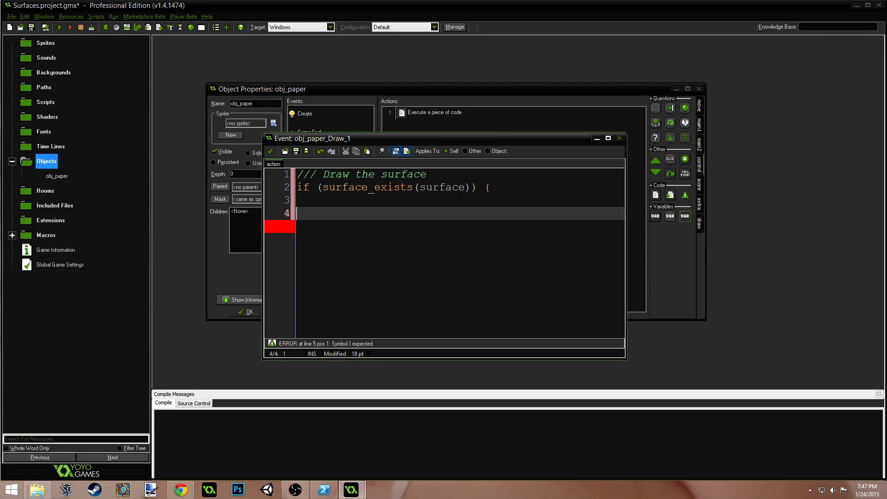
pyautogui.write('}')
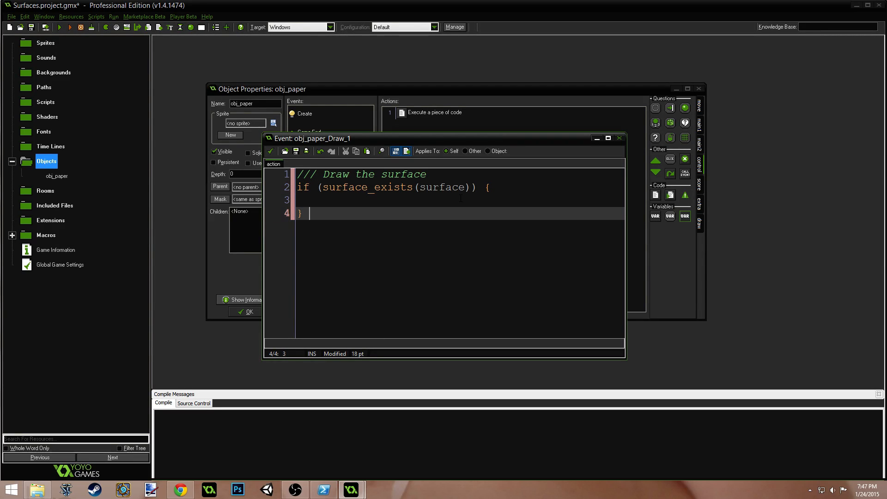
pyautogui.write('else')
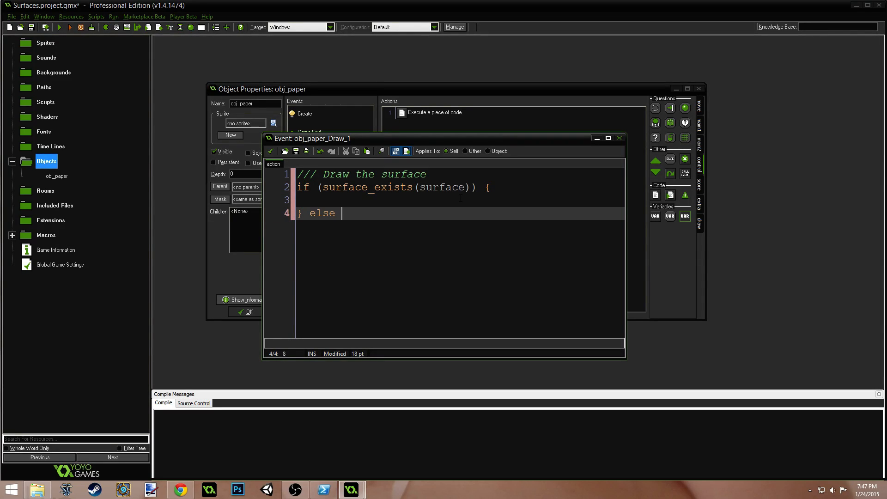
pyautogui.write('{')
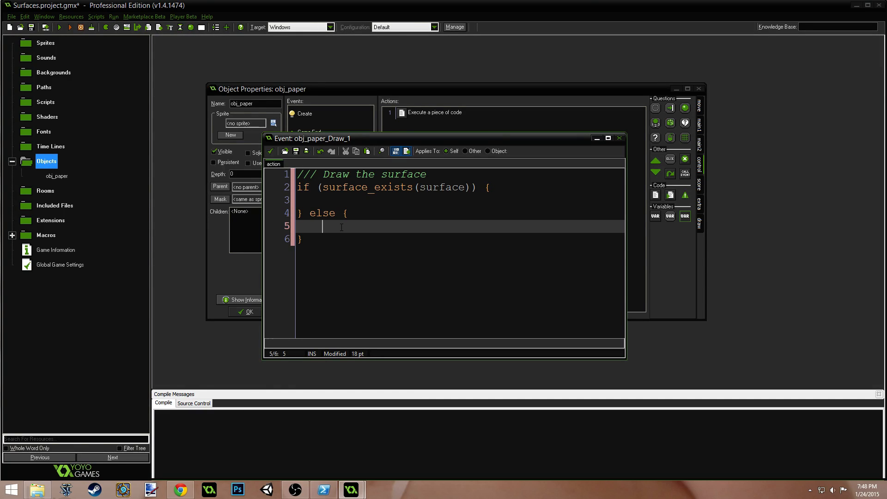
# In the else branch create the surface with surface_create(640,360).
pyautogui.write('surface = s')
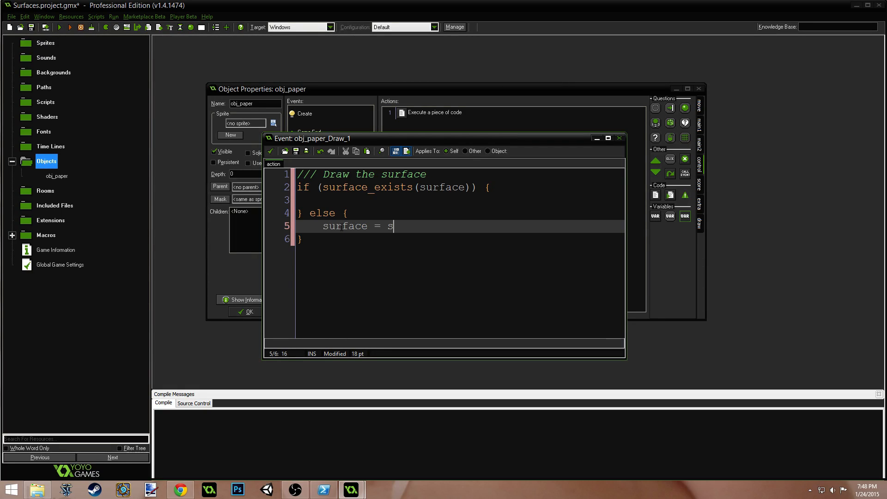
pyautogui.write('urface_create')
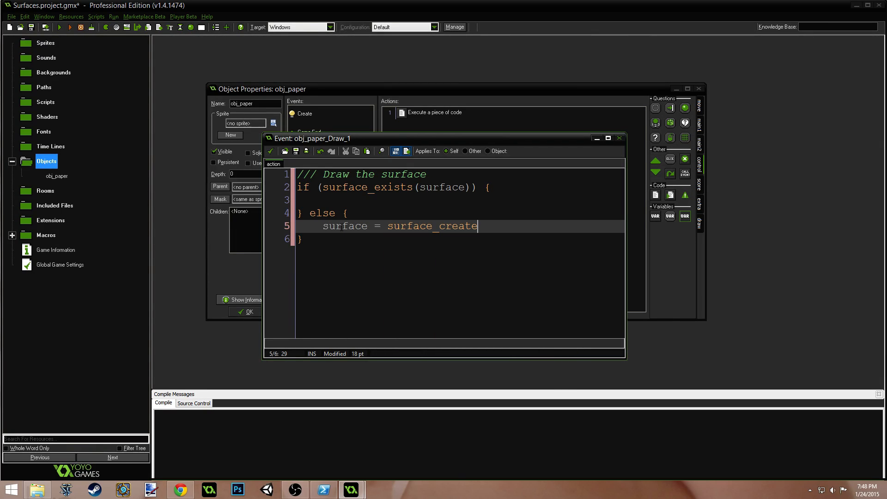
pyautogui.write('();')
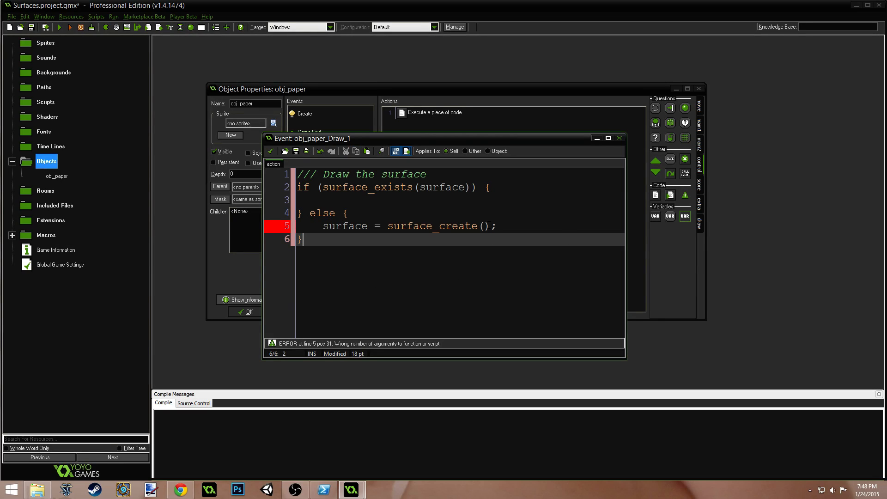
pyautogui.click(480, 227)
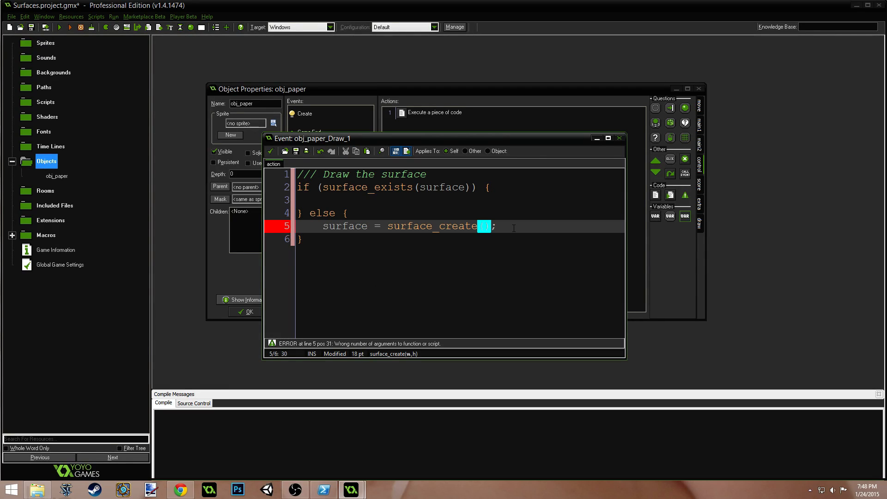
pyautogui.write('640')
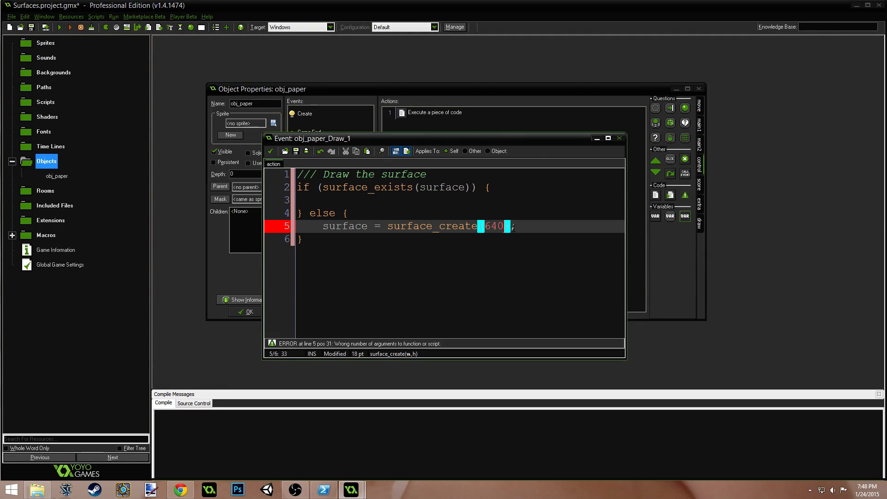
pyautogui.write(',360')
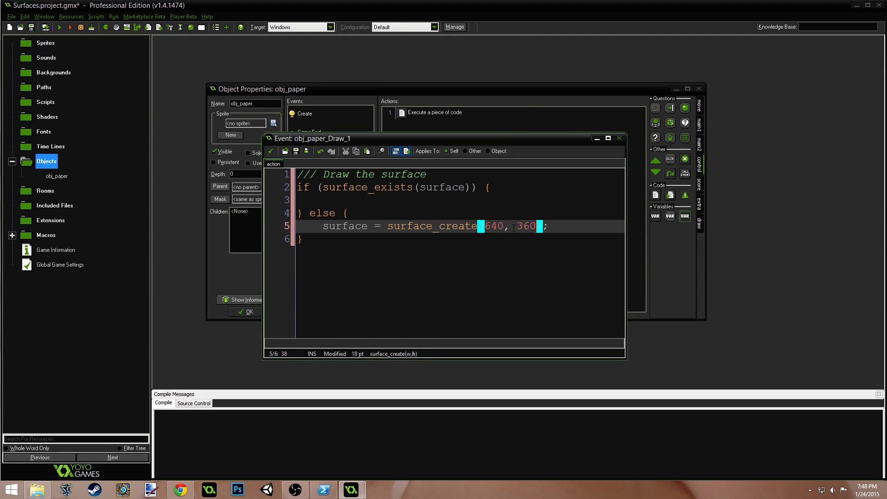
pyautogui.press('Enter')
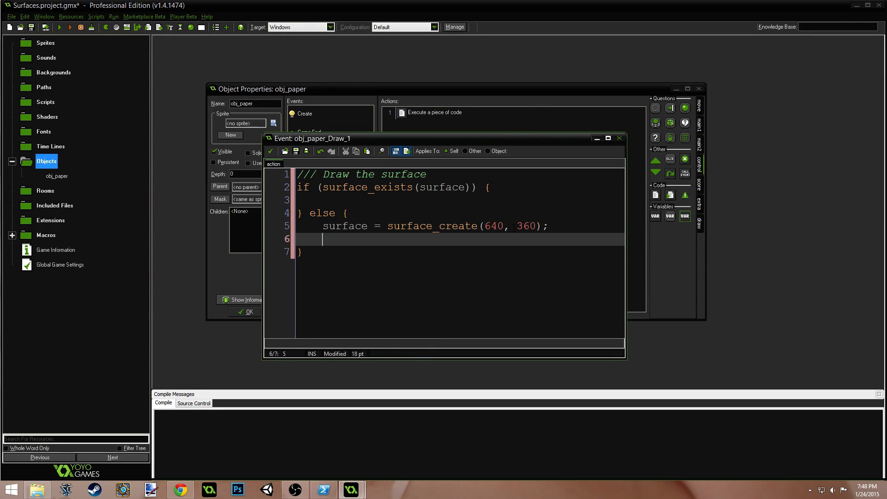
# Set the surface as target and clear it with draw_clear_alpha(c_white, 1);.
pyautogui.write('surface_set_t')
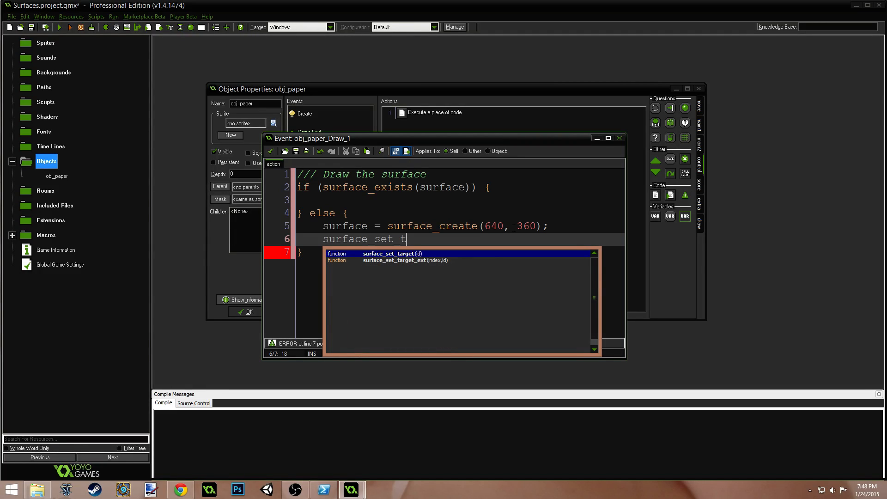
pyautogui.write('arget')
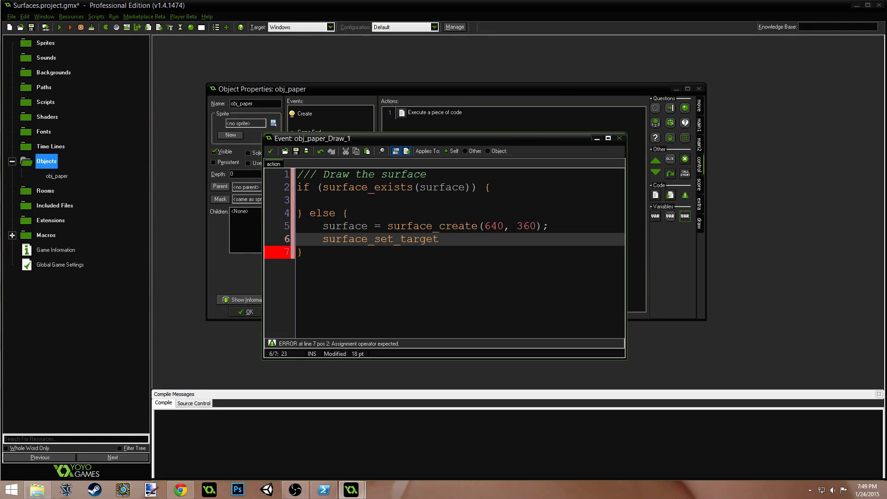
pyautogui.write('(')
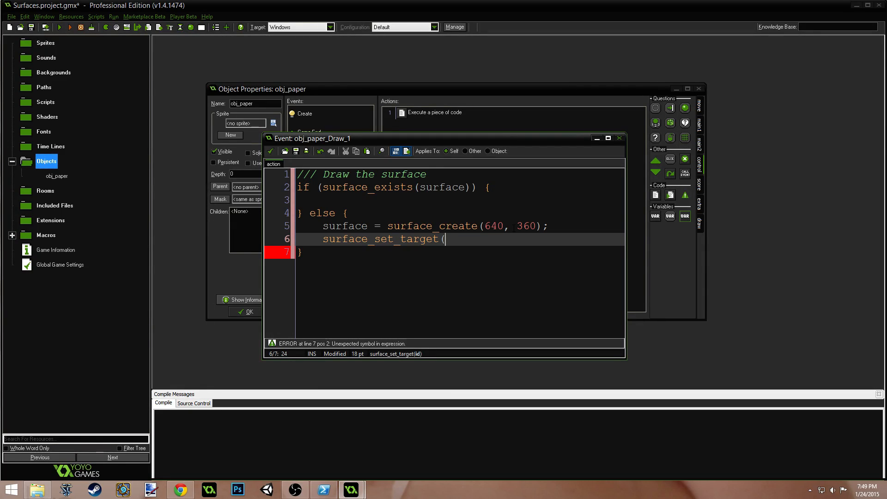
pyautogui.write('surface);')
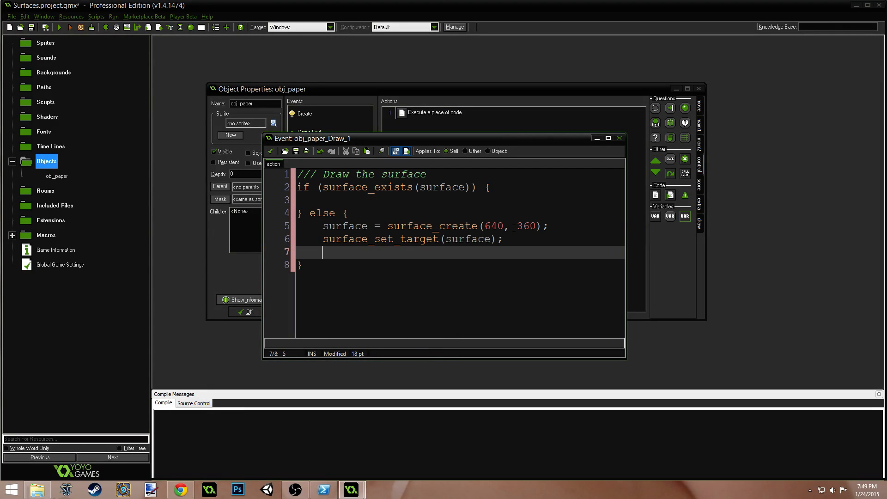
pyautogui.write('draw')
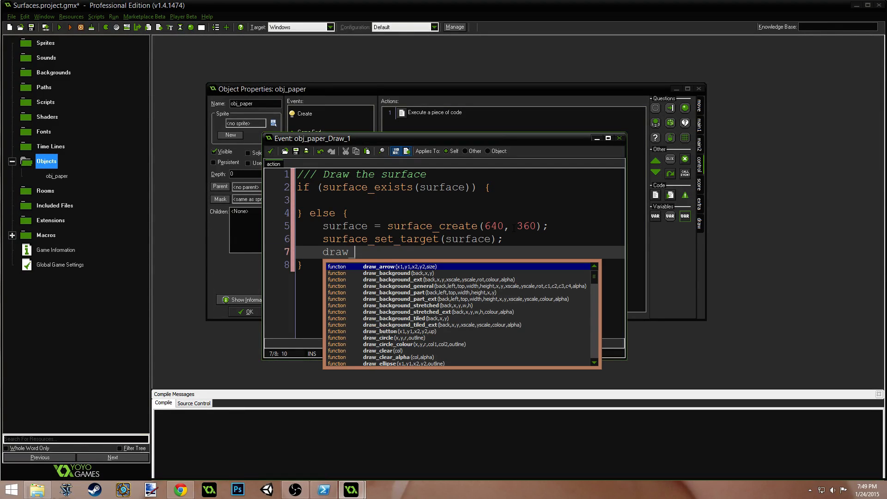
pyautogui.write('_clear_alpha')
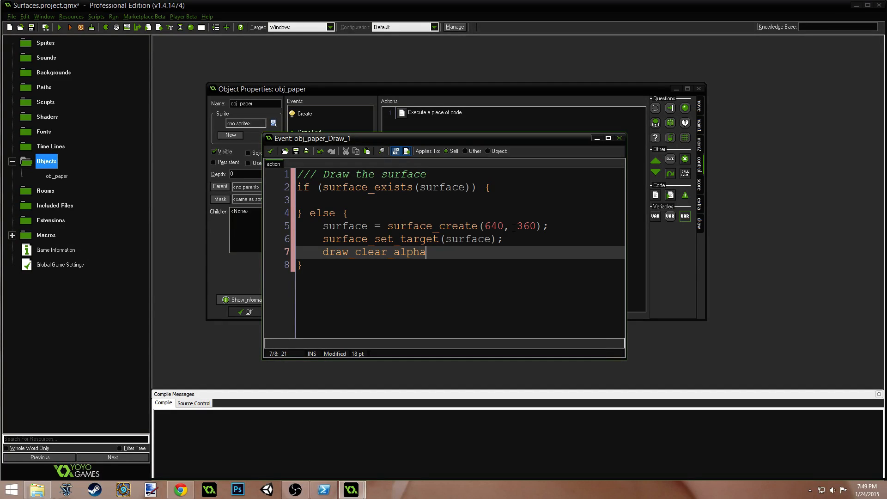
pyautogui.write('(c_white,')
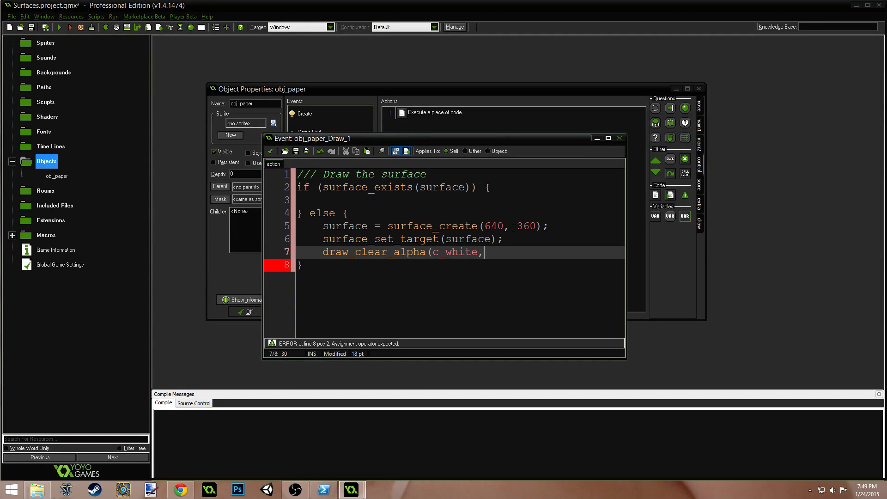
pyautogui.write('1);')
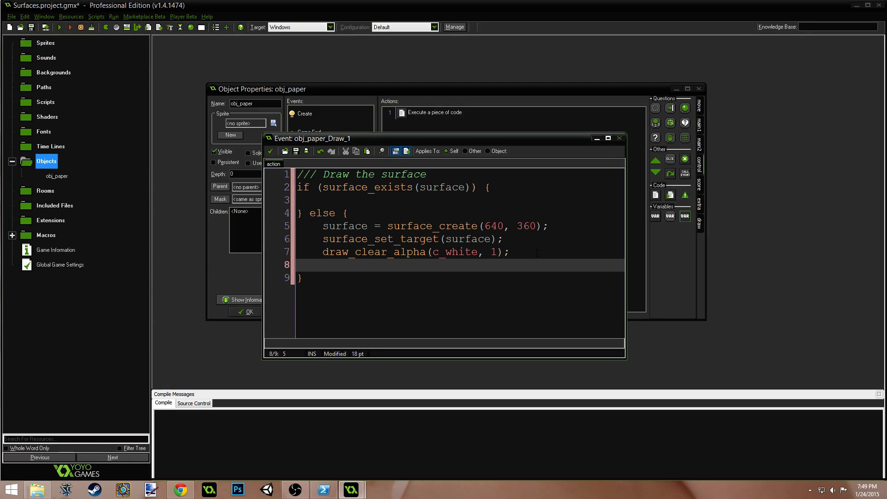
# Add surface_reset_target(); and move the cursor into the surface-exists branch.
pyautogui.write('draw_')
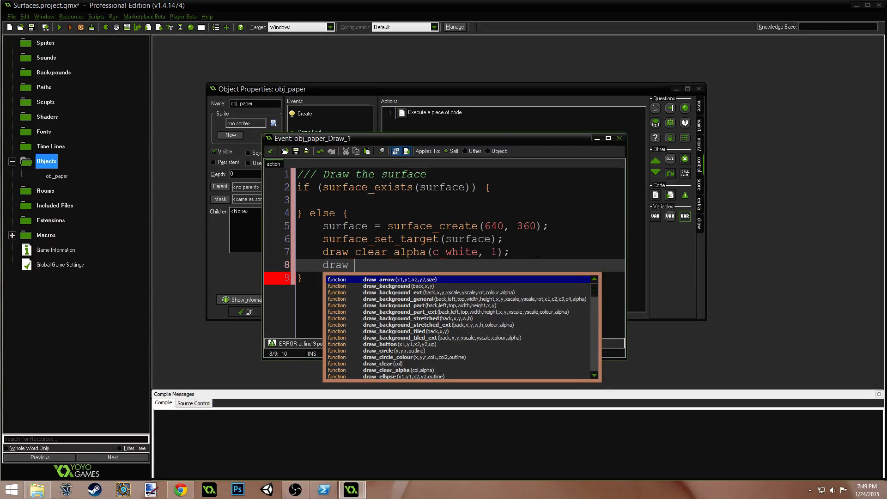
pyautogui.write('surface')
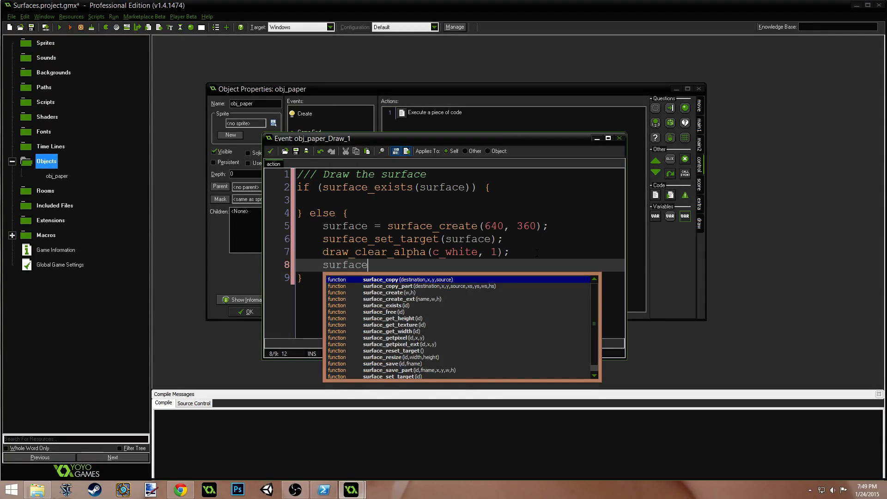
pyautogui.write('_reset_target()')
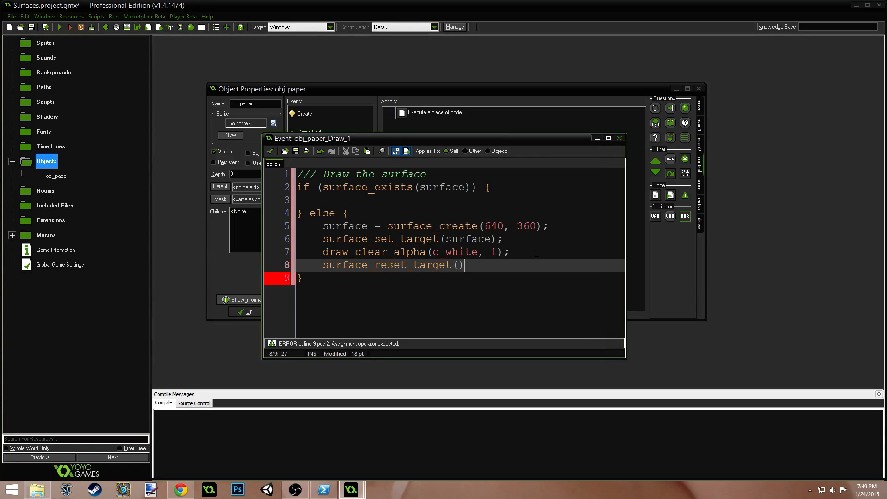
pyautogui.write(';')
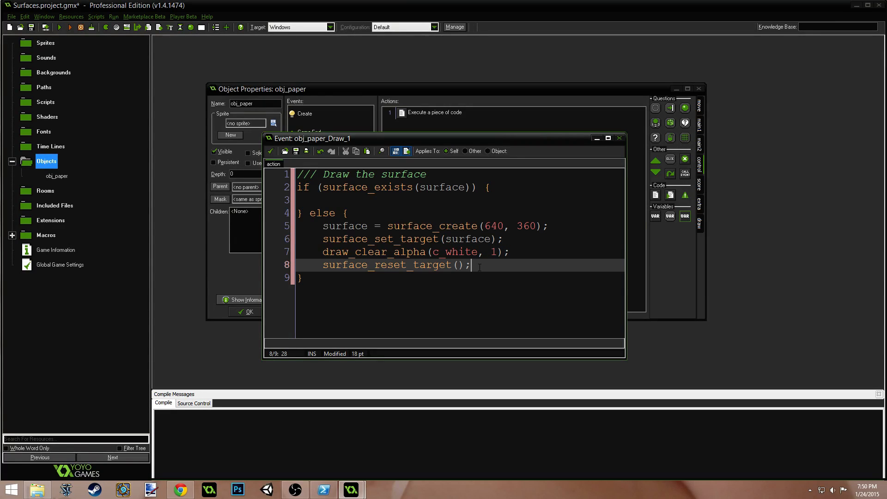
pyautogui.click(380, 200)
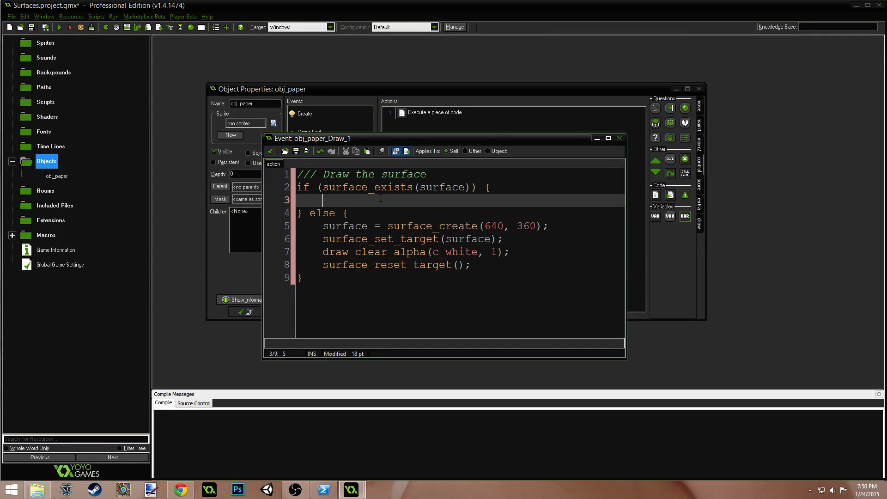
# Write if (mouse_check_button(mb_left)) { surface_set_target(surface);.
pyautogui.write('if')
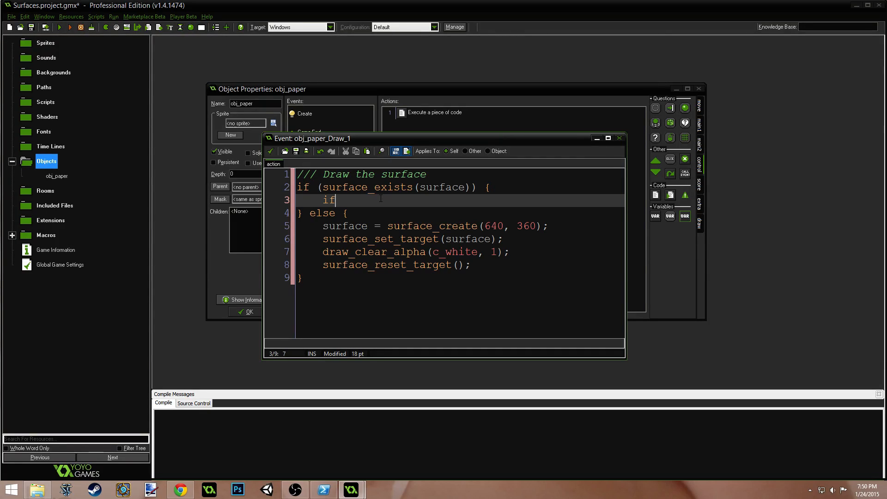
pyautogui.write('(mouse_')
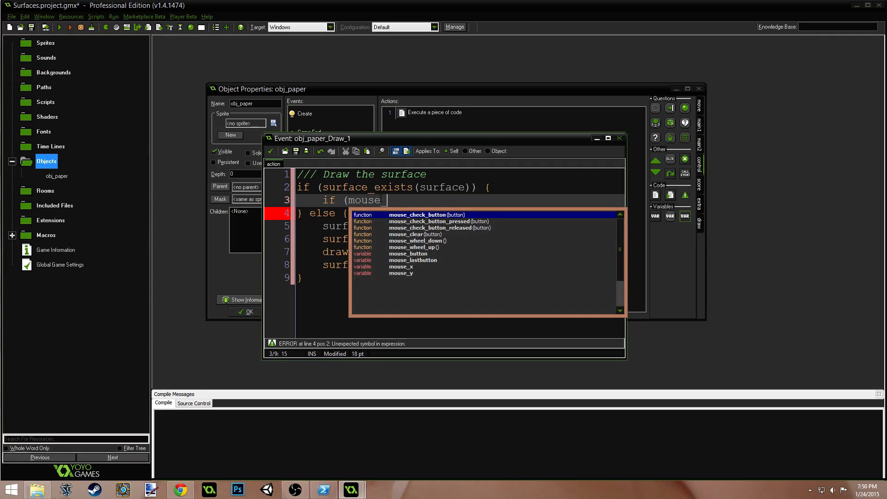
pyautogui.write('check_button(mb')
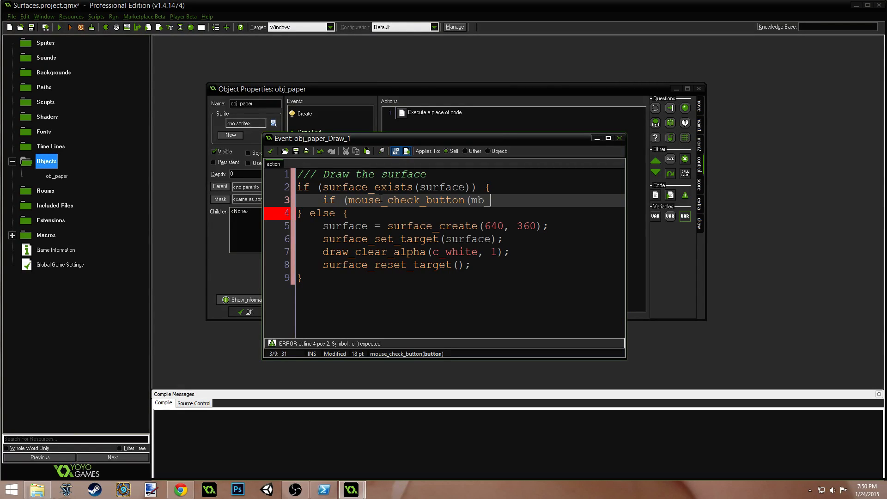
pyautogui.write('_left)) {')
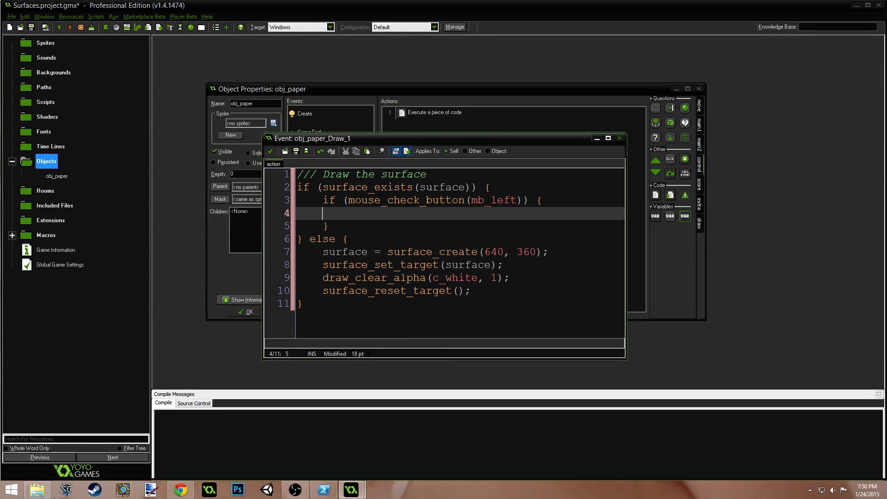
pyautogui.write('surface_set_target(')
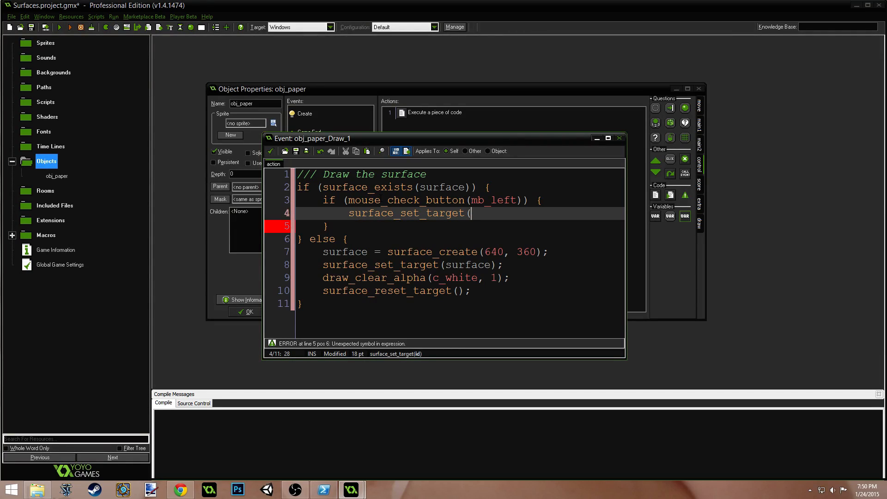
pyautogui.write('surface);')
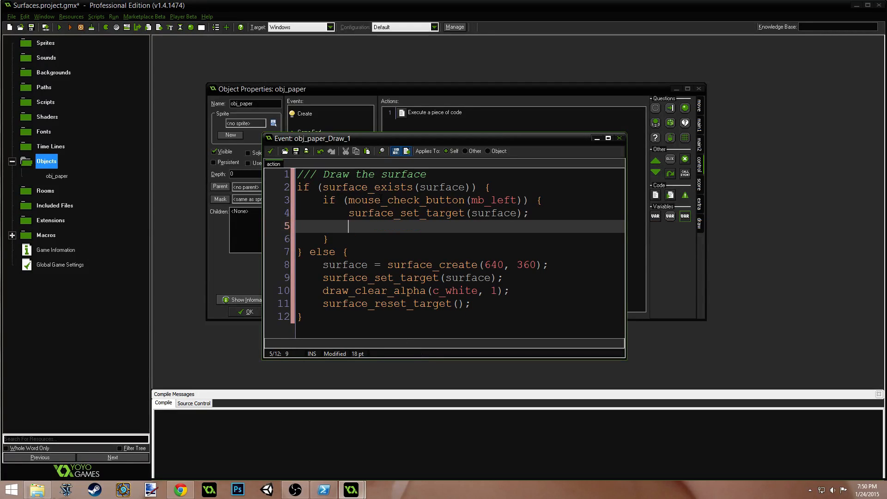
# Add draw_circle(mouse_x, mouse_y, 3, false), fixing a 'mosue' typo.
pyautogui.write('draw_circle')
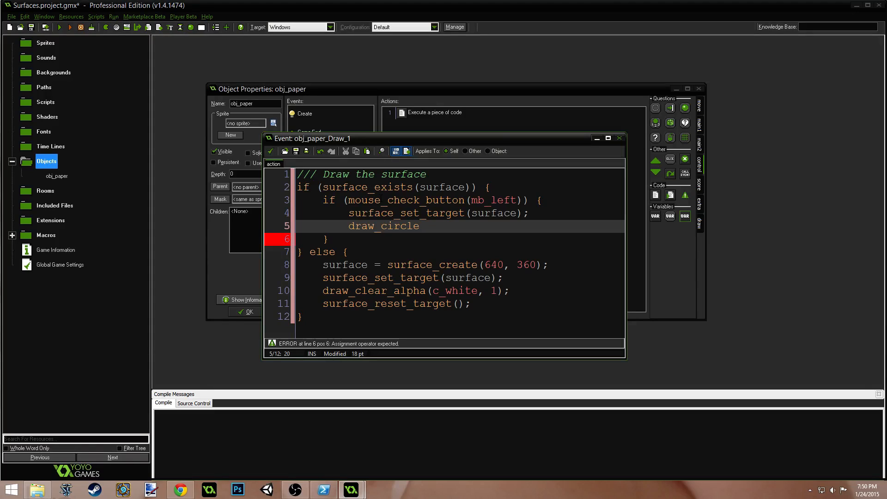
pyautogui.write('(mosue')
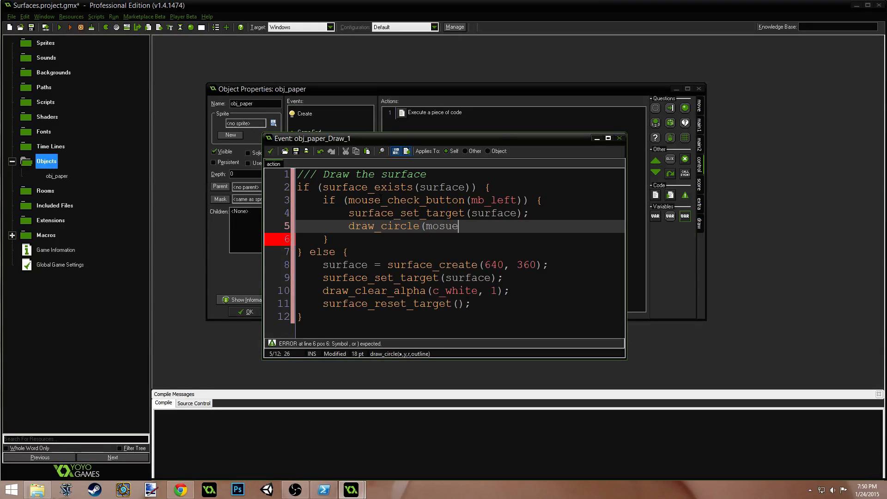
pyautogui.press('BackSpace')
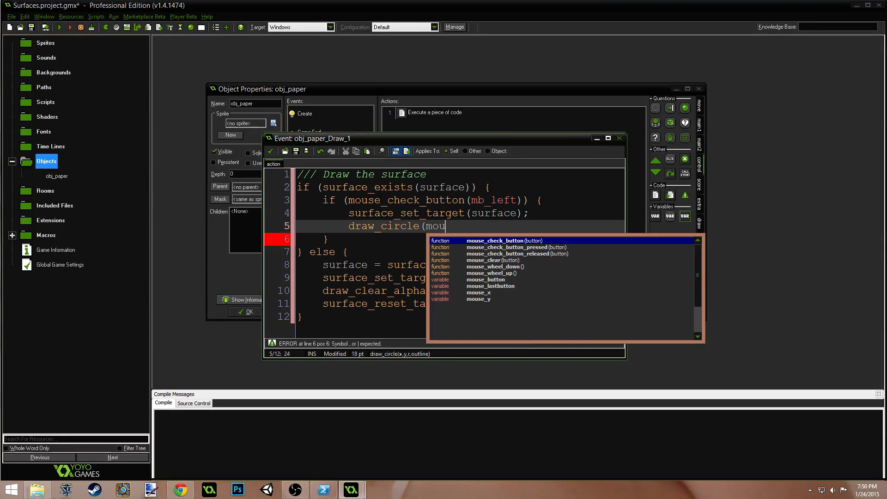
pyautogui.write('se_x, mouse_')
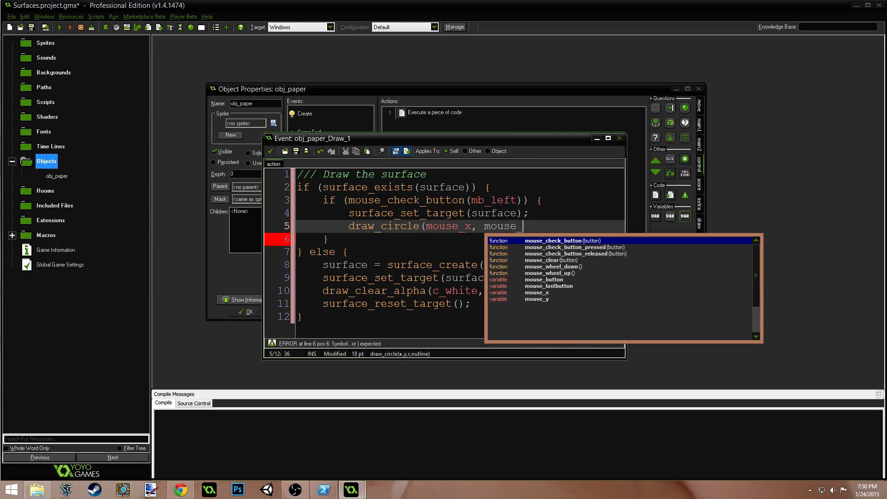
pyautogui.write('y, 3')
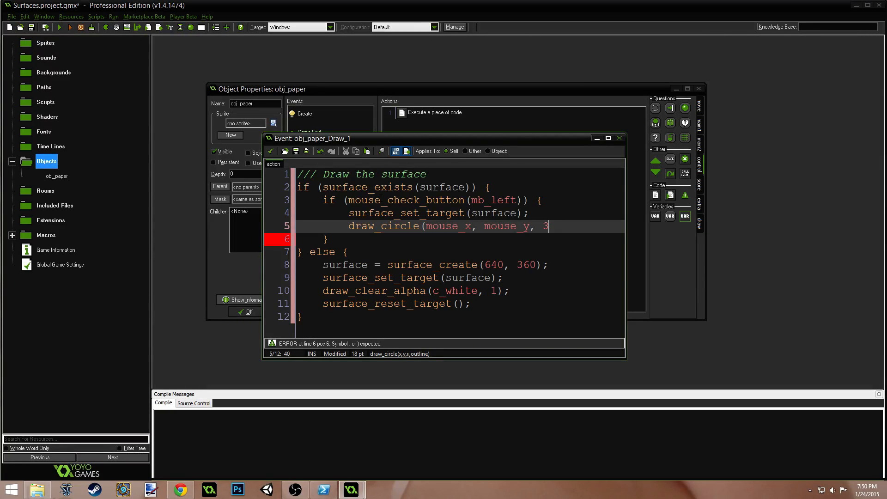
pyautogui.write(',')
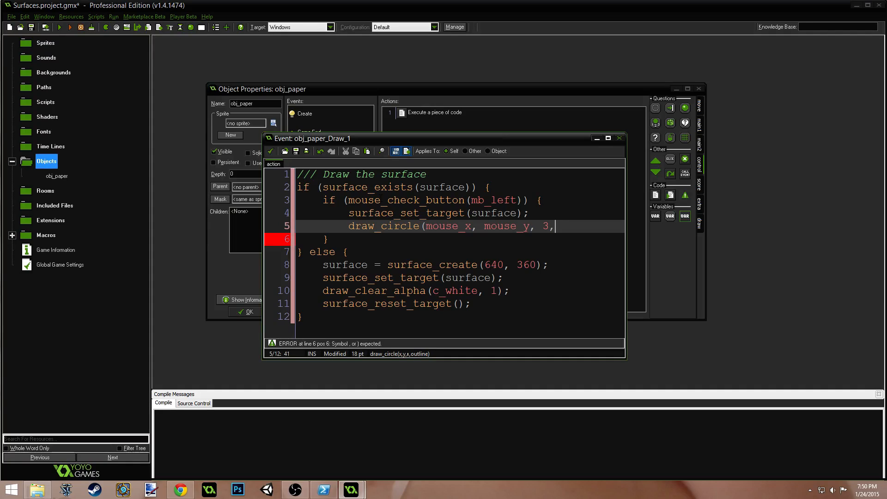
pyautogui.write('false);')
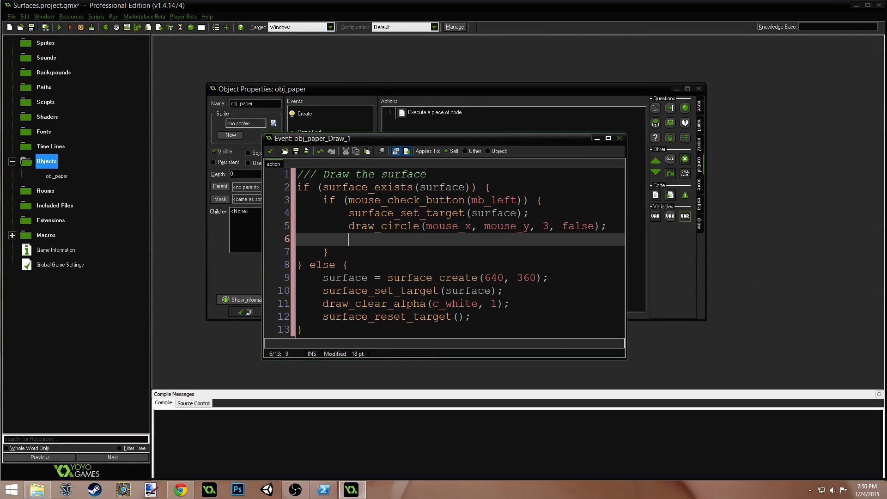
pyautogui.moveTo(672, 123)
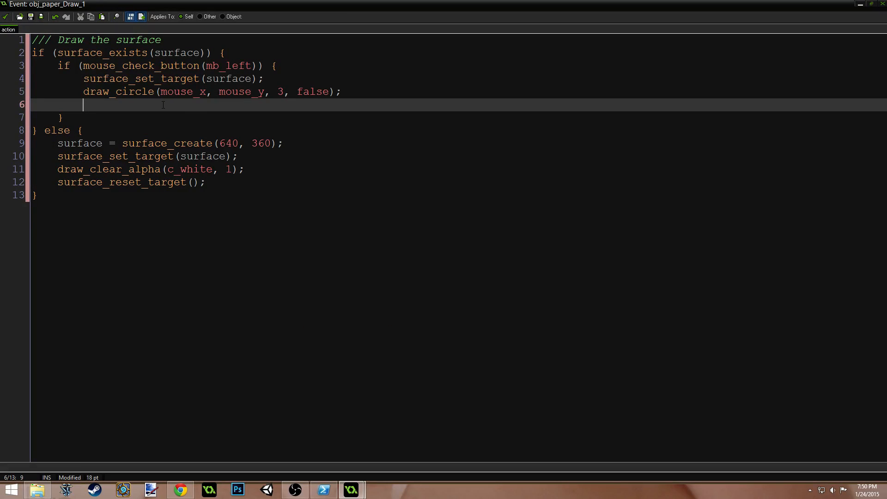
# Add draw_line_width from mouse_xprevious, mouse_yprevious to mouse_x, mouse_y with width 8.
pyautogui.write('ddraw_')
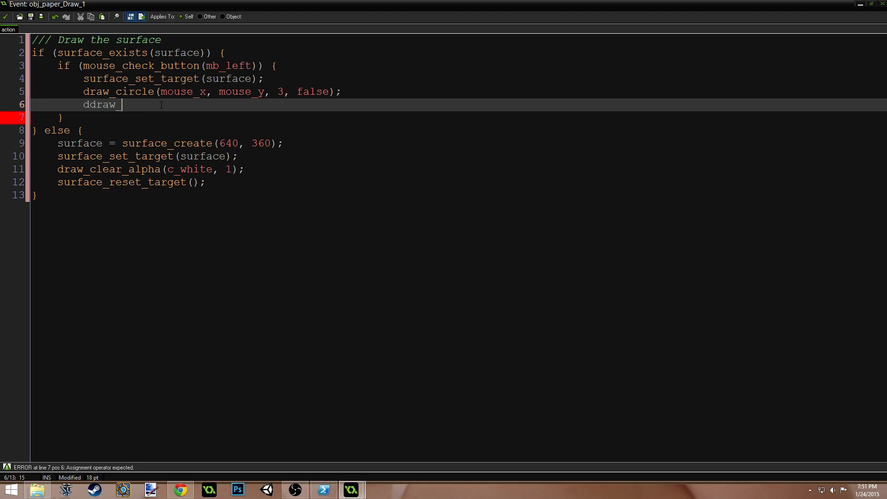
pyautogui.write('draw_line')
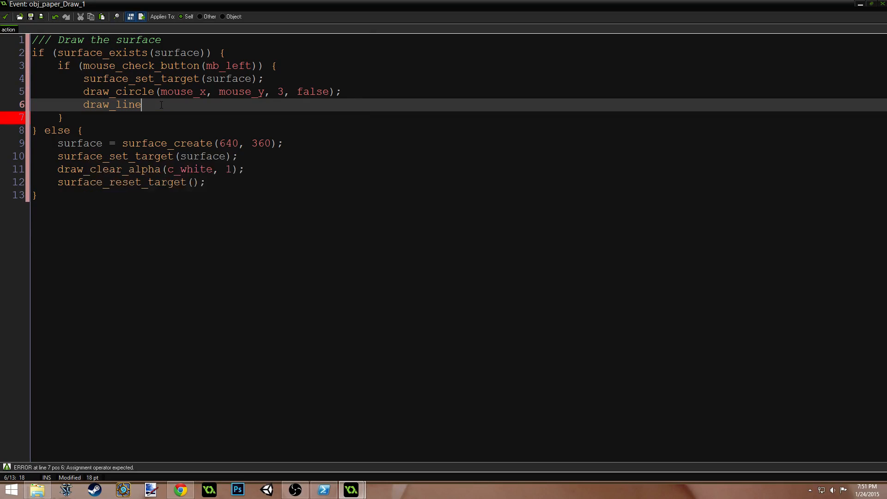
pyautogui.write('_width(')
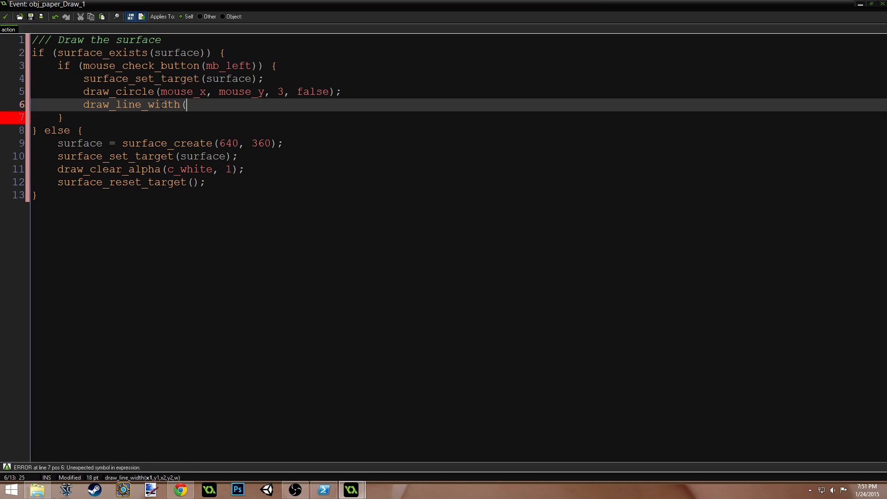
pyautogui.write('mouse_xpr')
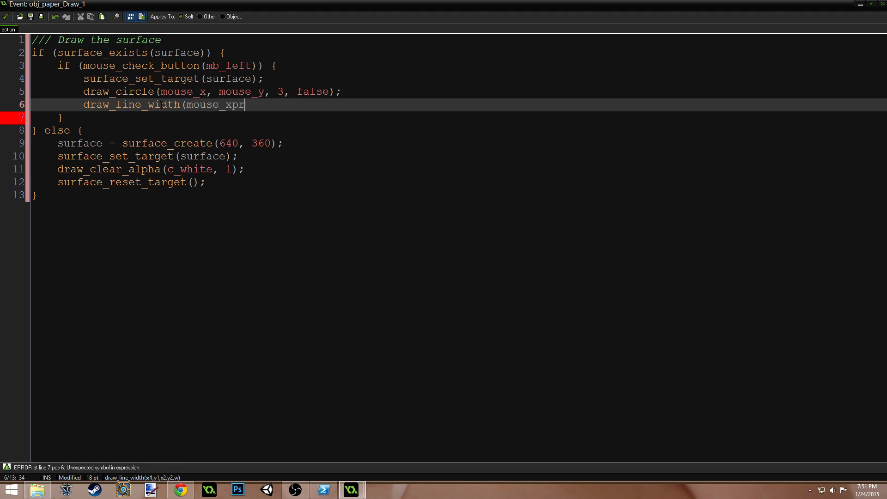
pyautogui.write('evi')
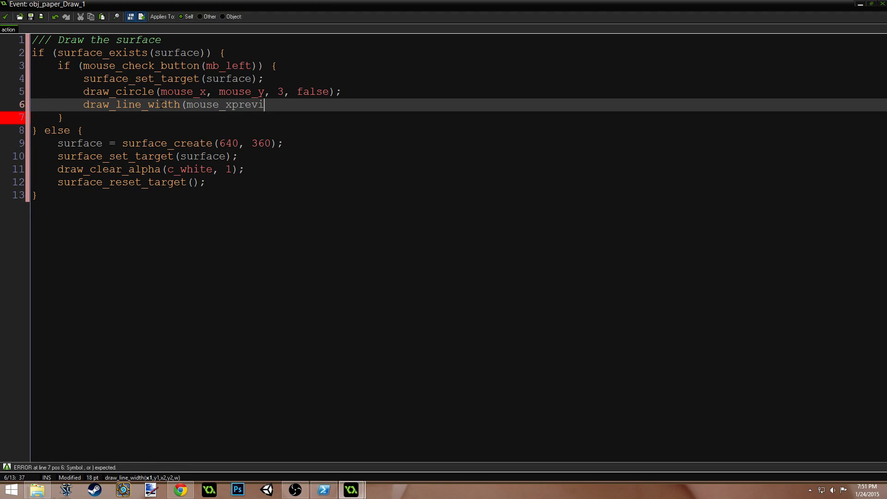
pyautogui.write('ous, mouse_y')
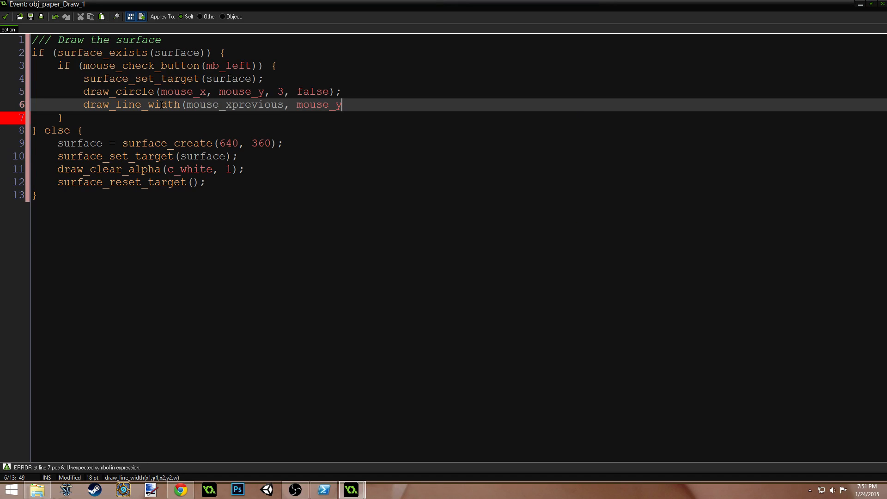
pyautogui.write('prev')
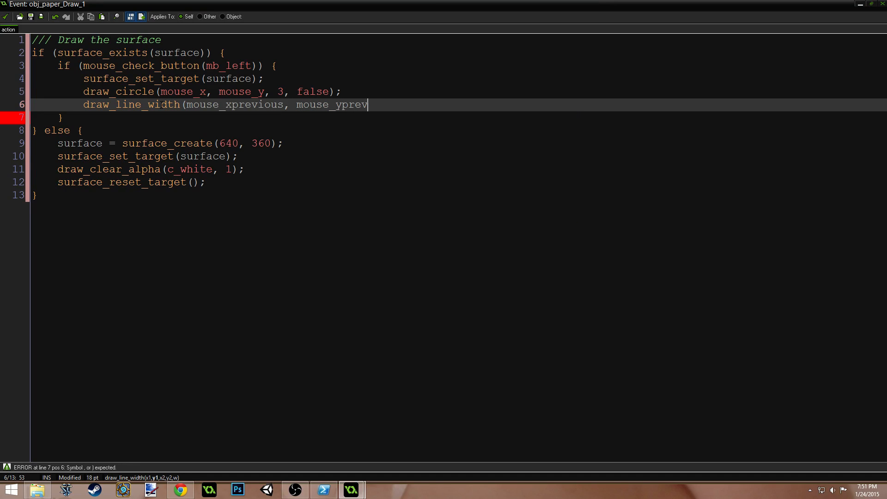
pyautogui.write('ious')
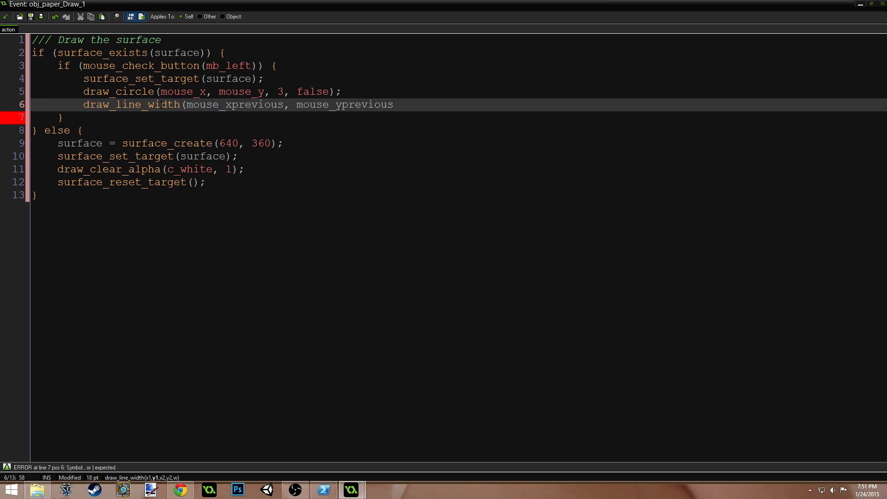
pyautogui.write(',')
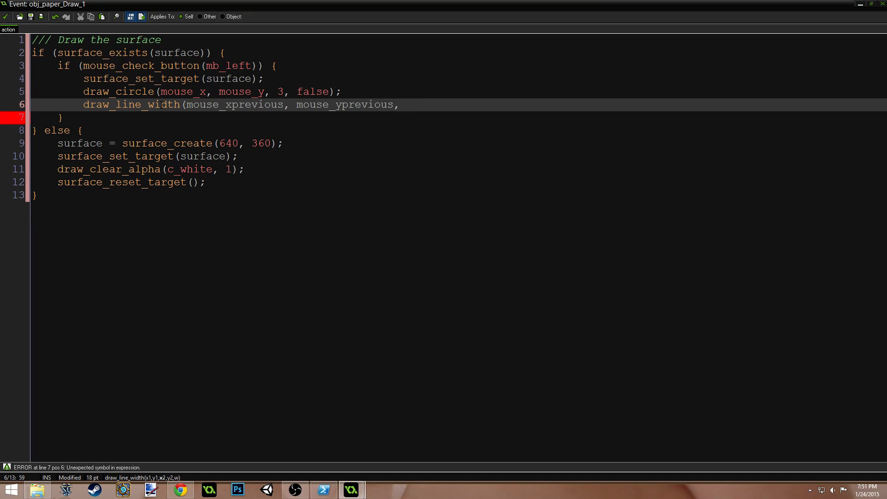
pyautogui.write('mouse_x, mouse_y,')
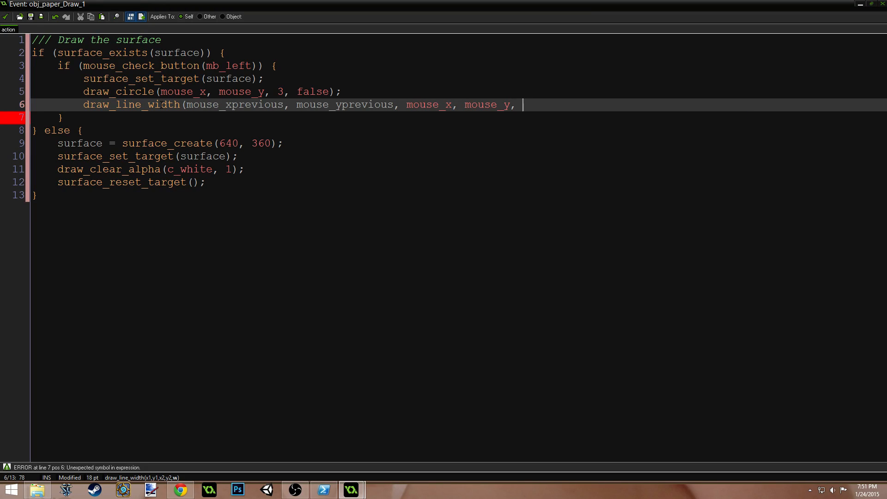
pyautogui.write('8);')
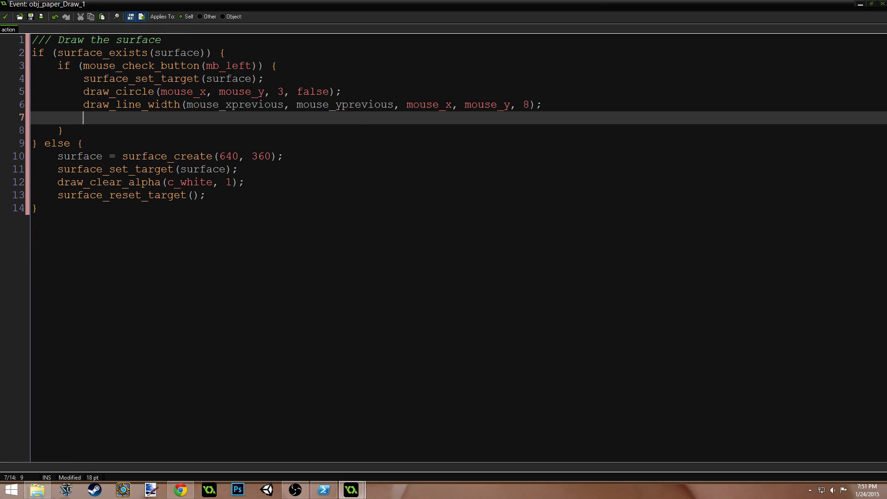
# Reset the surface target and draw the surface at 0, 0 with draw_surface.
pyautogui.write('surface')
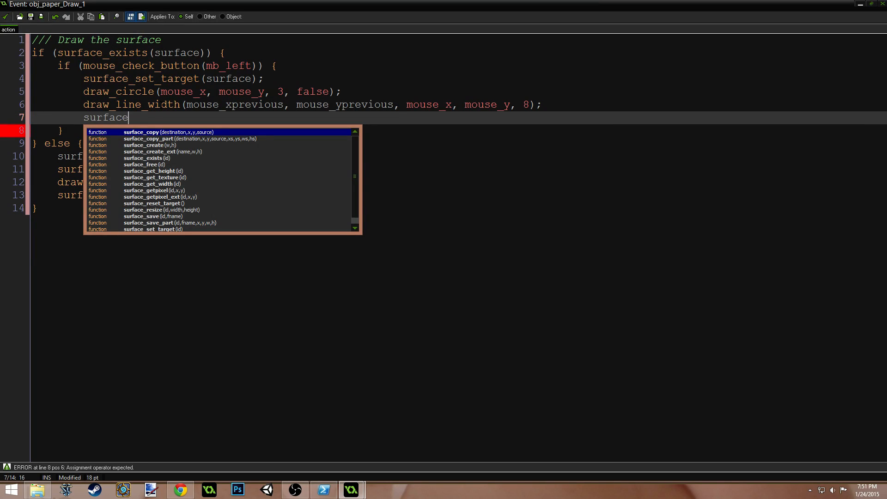
pyautogui.write('_reset_target()')
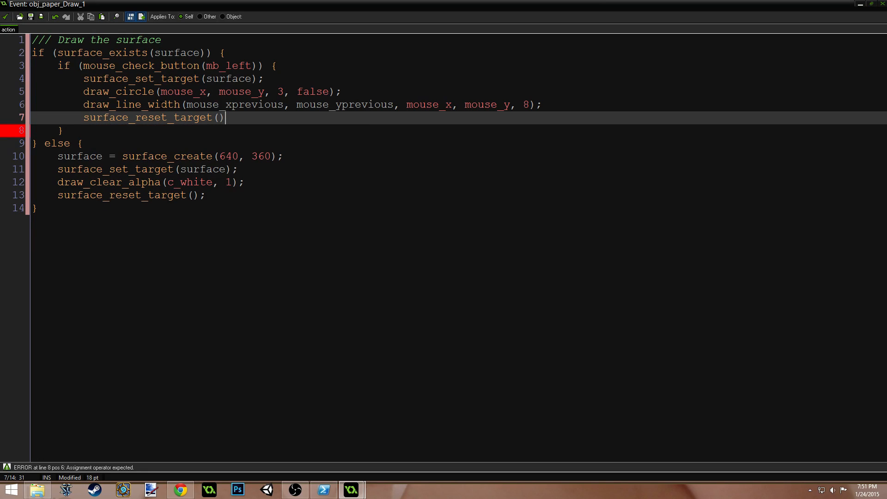
pyautogui.write(';')
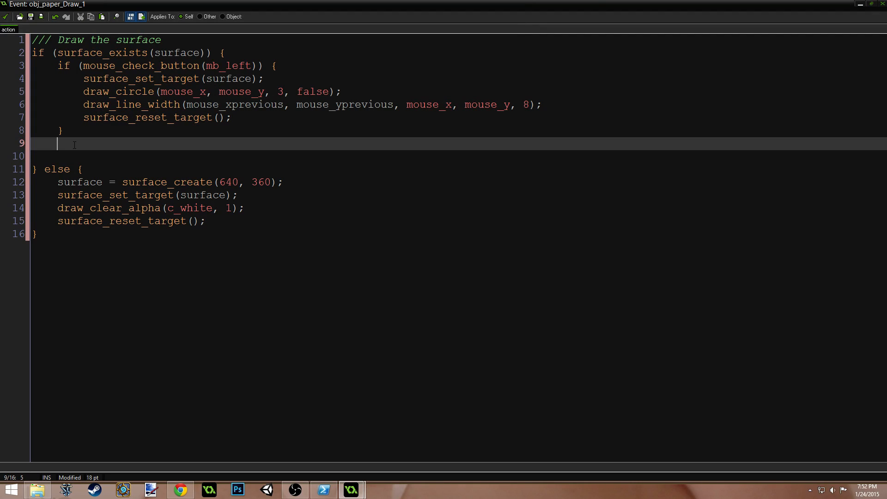
pyautogui.write('draw_su')
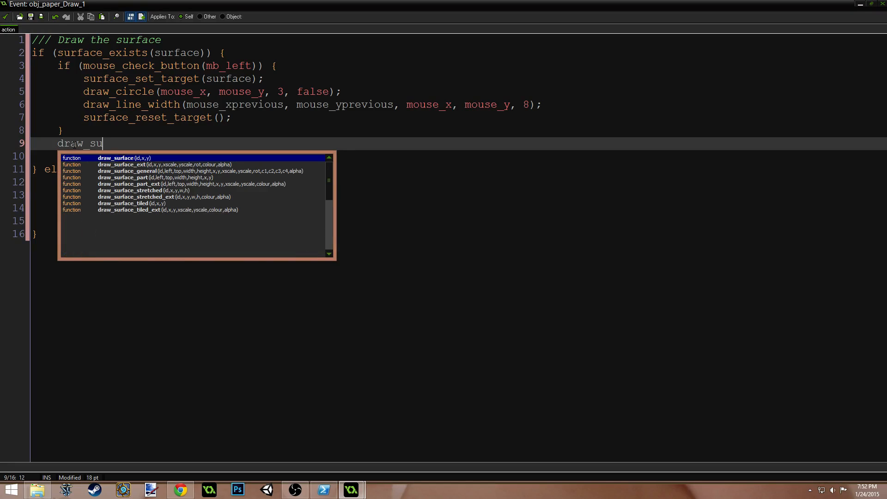
pyautogui.write('rface(sur')
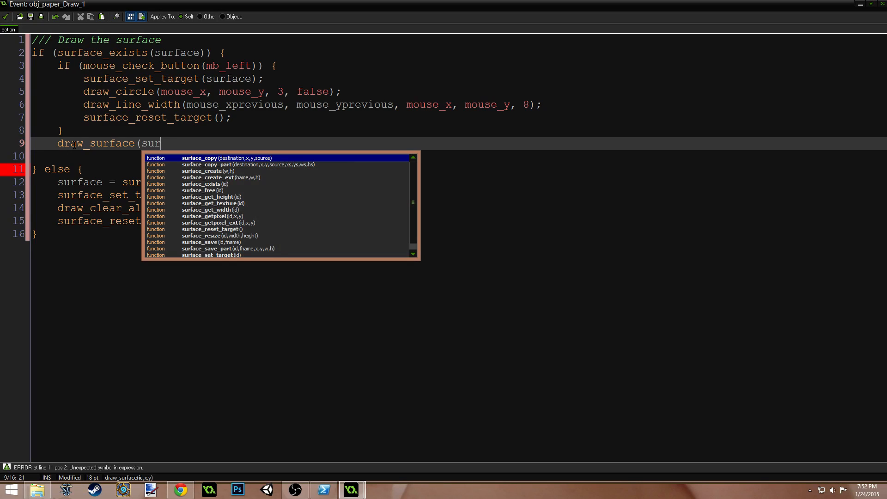
pyautogui.write('face,')
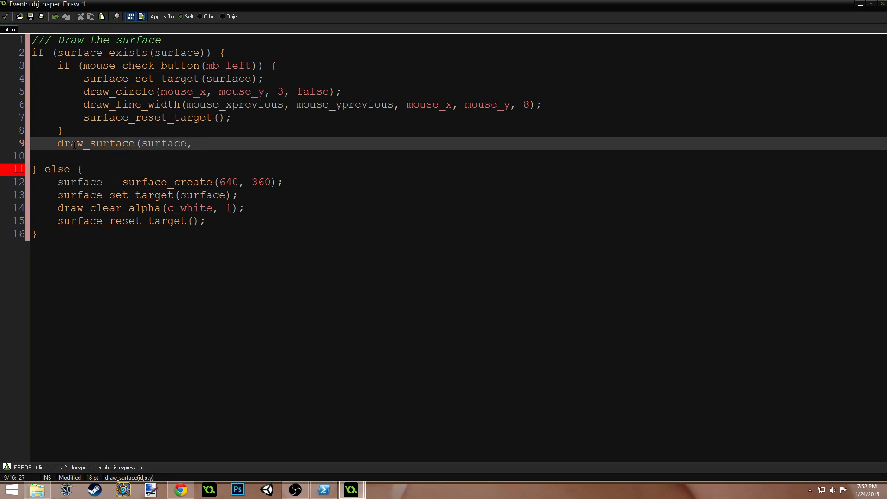
pyautogui.write('0, 0')
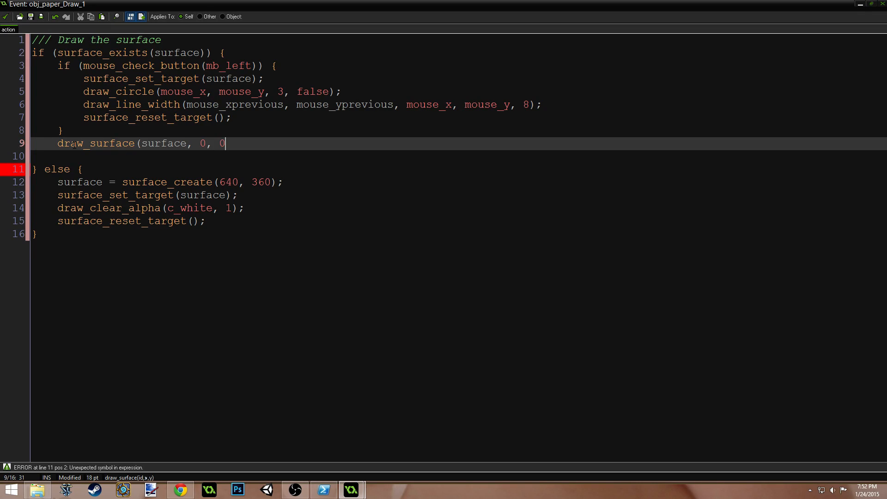
pyautogui.write(');')
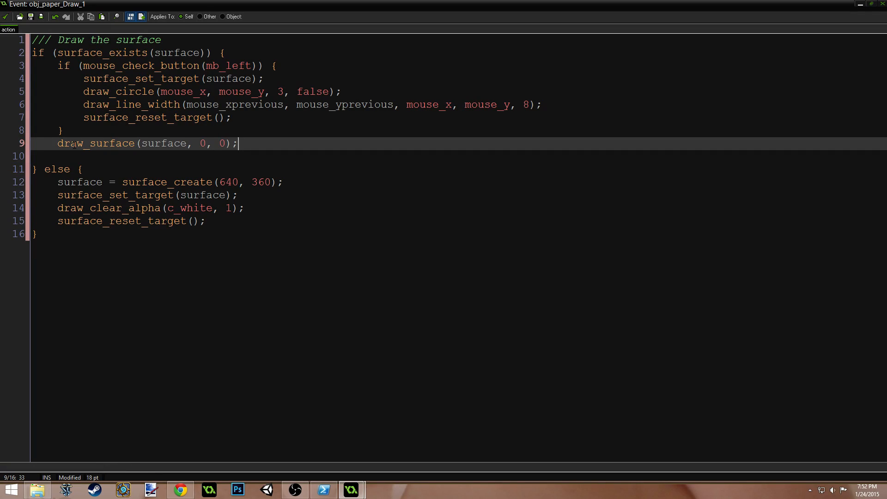
# Store mouse_xprevious and mouse_yprevious from the current mouse position.
pyautogui.write('mouse_')
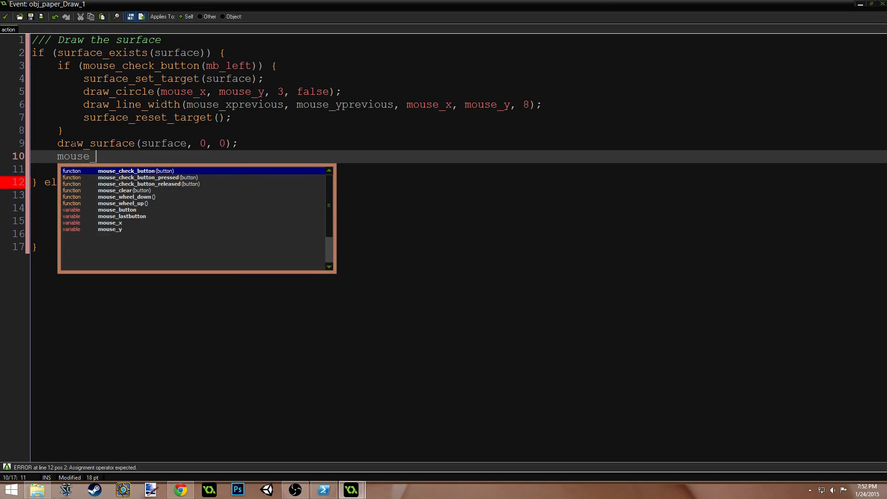
pyautogui.write('xprev')
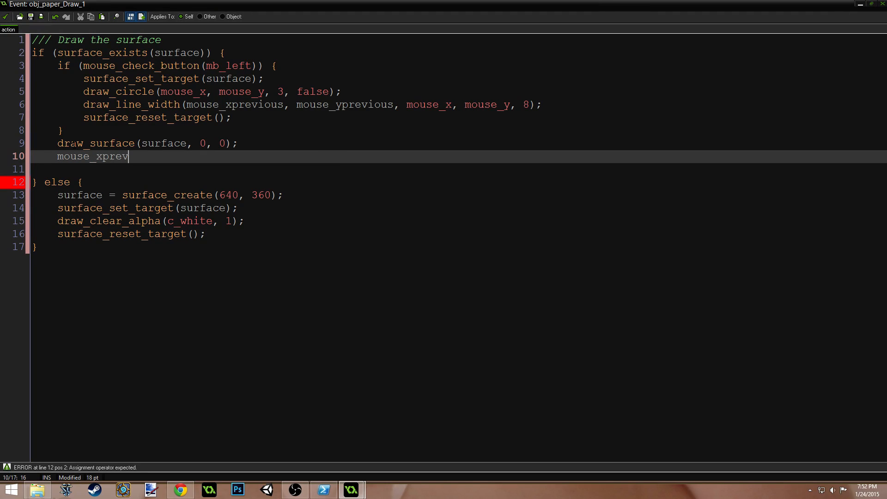
pyautogui.write('ious = mosue_x;')
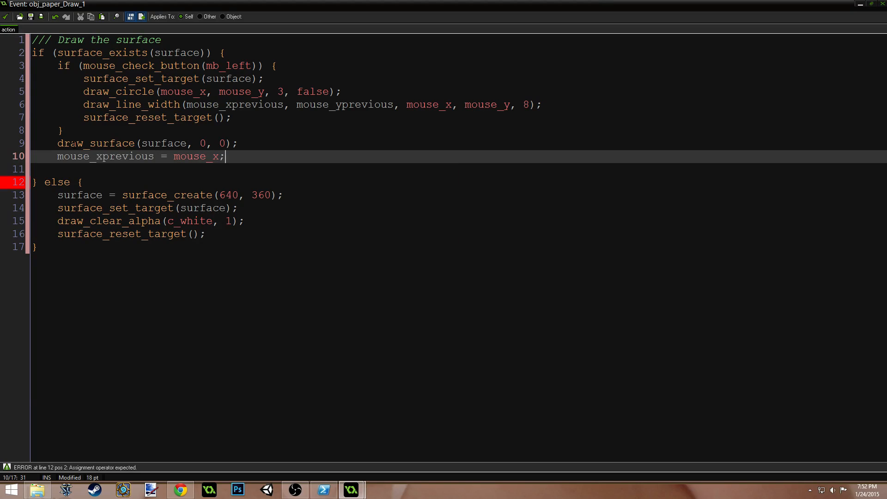
pyautogui.write('mouse_yp')
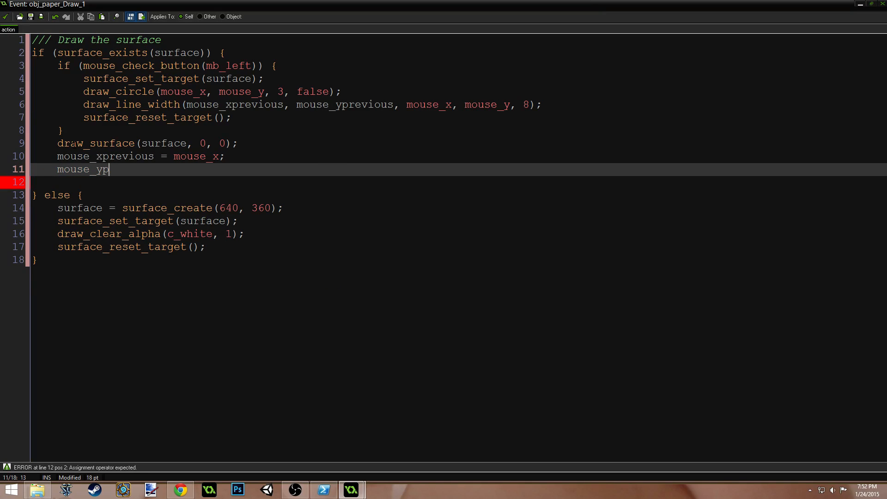
pyautogui.write('revious =')
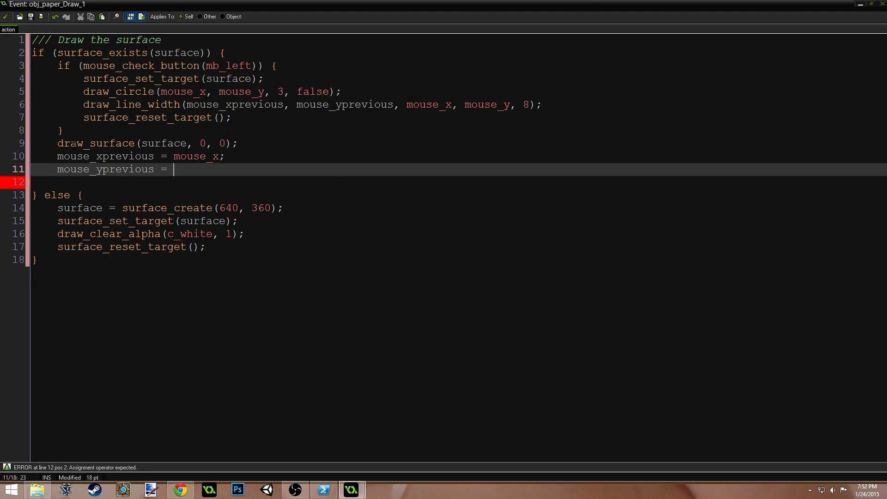
pyautogui.write('mosue_y;')
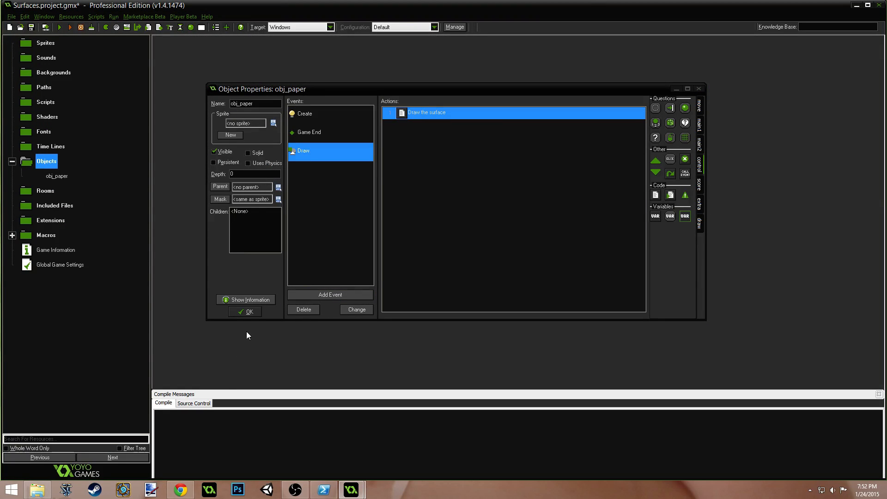
# Confirm obj_paper, create room0 with obj_paper as its object, and run the game.
pyautogui.click(249, 312)
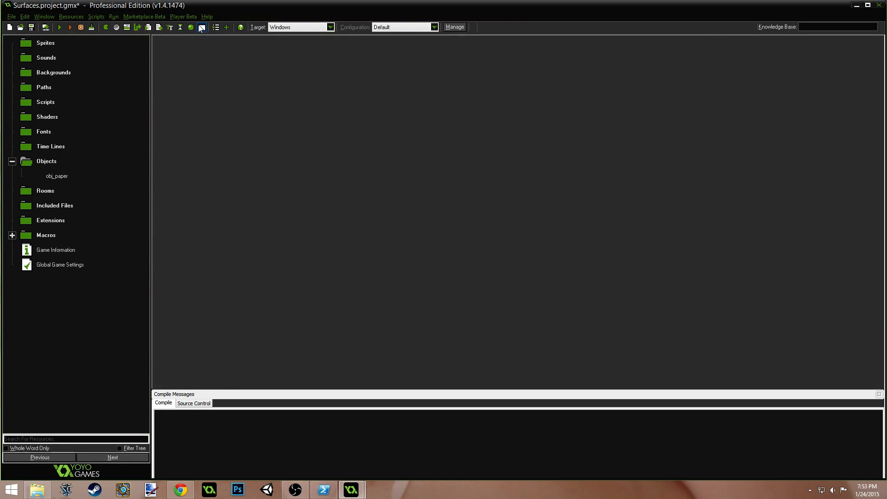
pyautogui.click(201, 27)
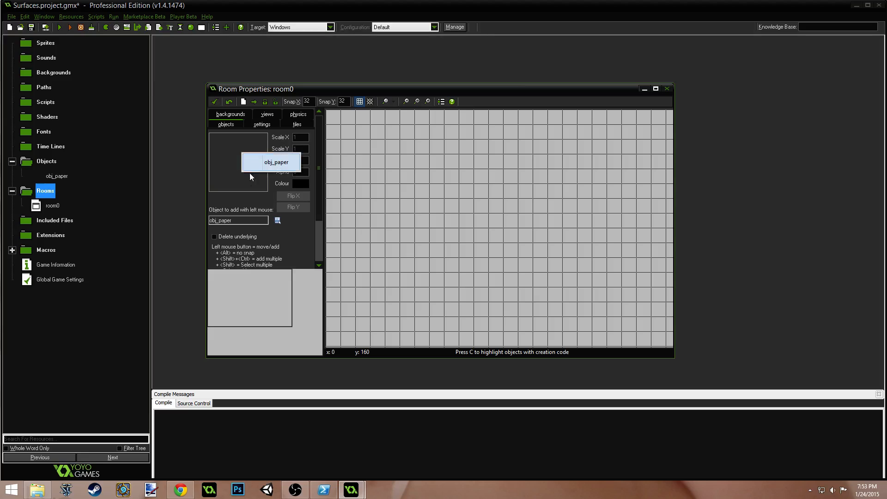
pyautogui.click(432, 157)
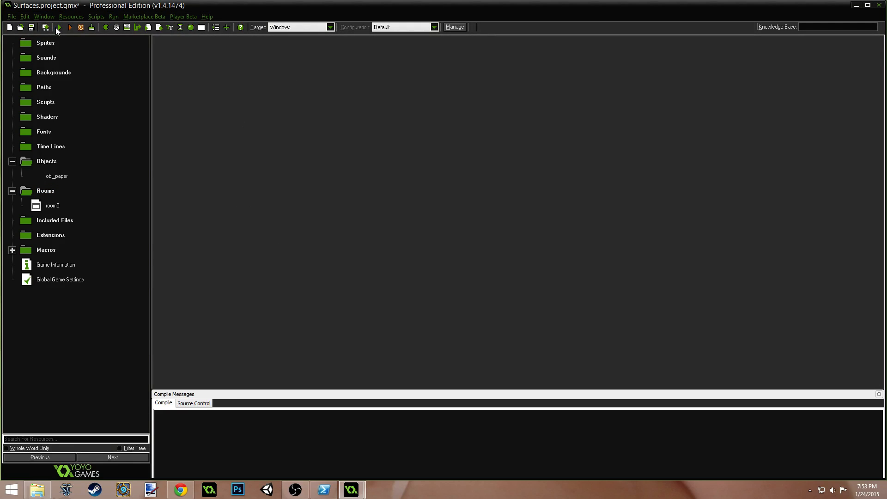
pyautogui.click(70, 27)
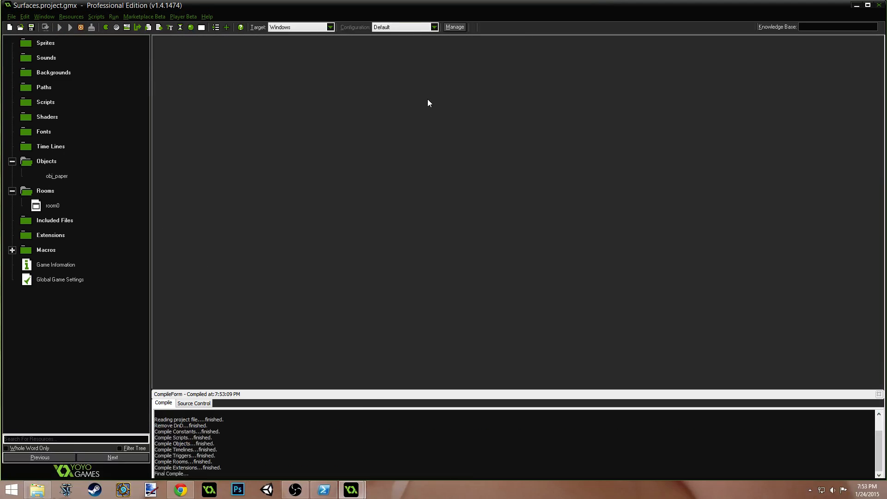
pyautogui.click(59, 26)
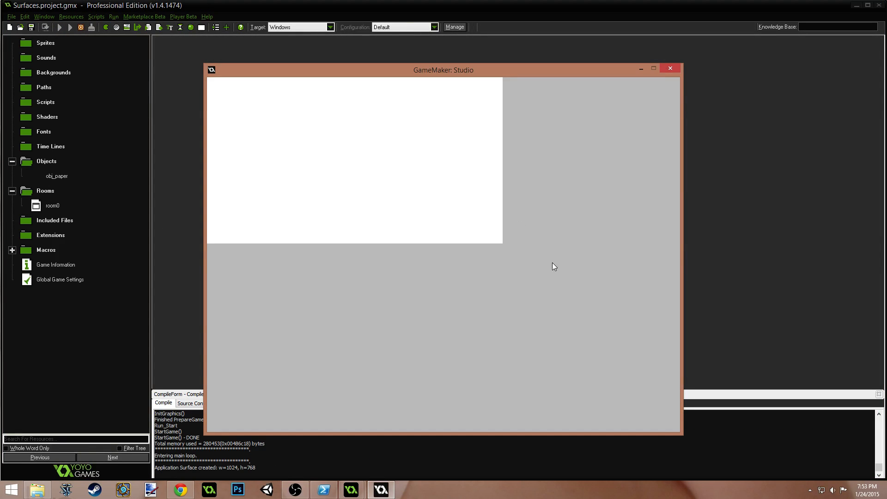
pyautogui.moveTo(631, 125)
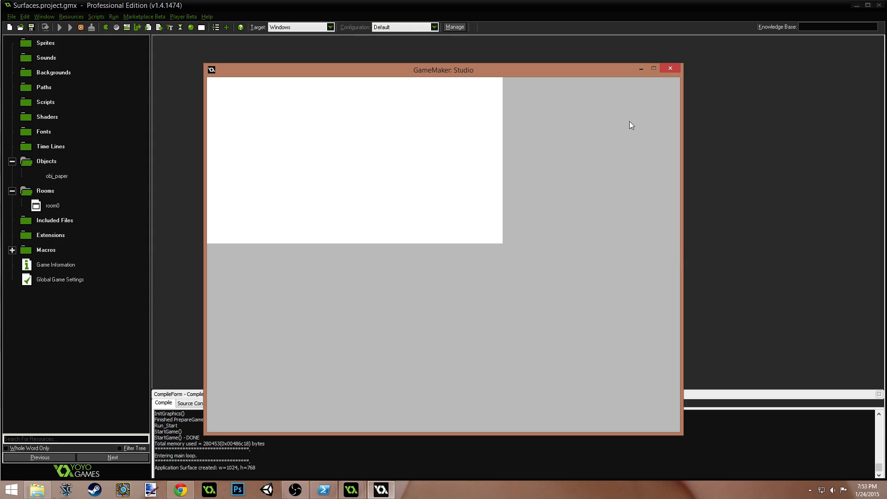
pyautogui.moveTo(597, 180)
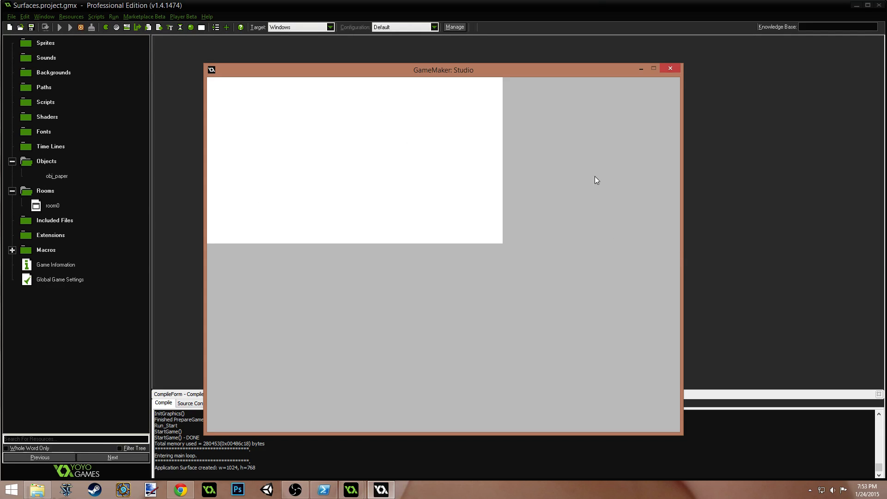
pyautogui.moveTo(455, 188)
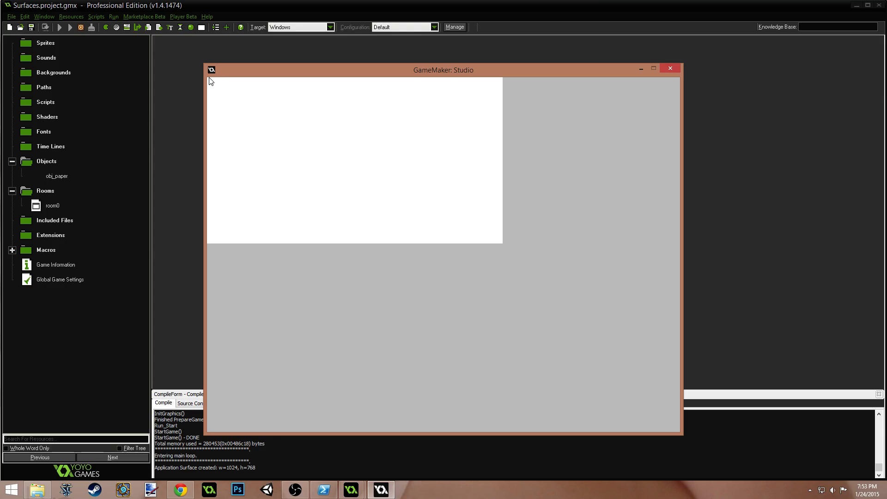
pyautogui.moveTo(589, 333)
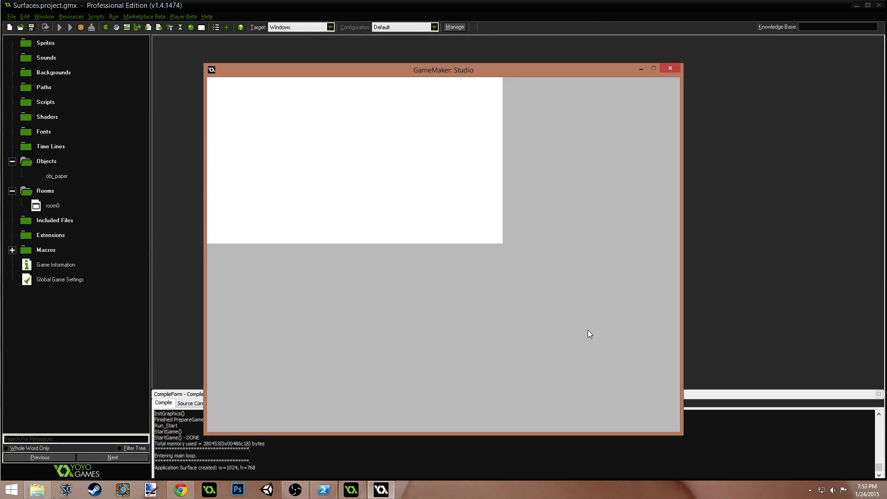
pyautogui.moveTo(603, 201)
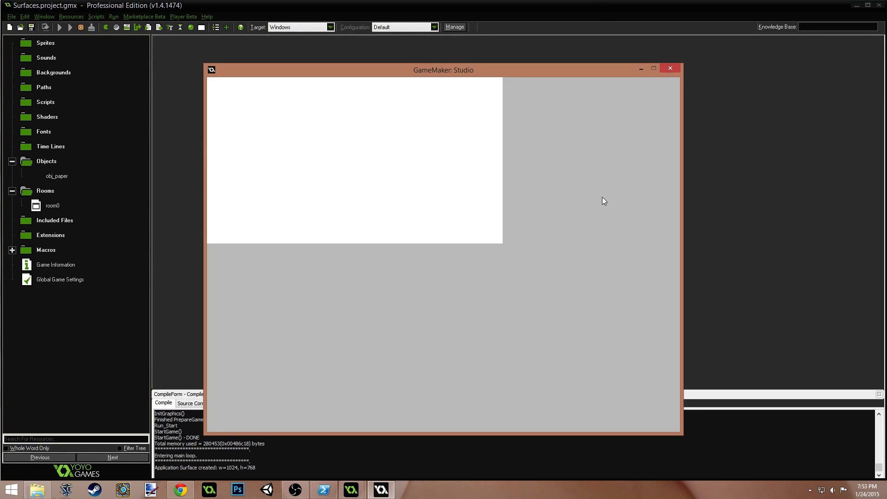
pyautogui.moveTo(491, 344)
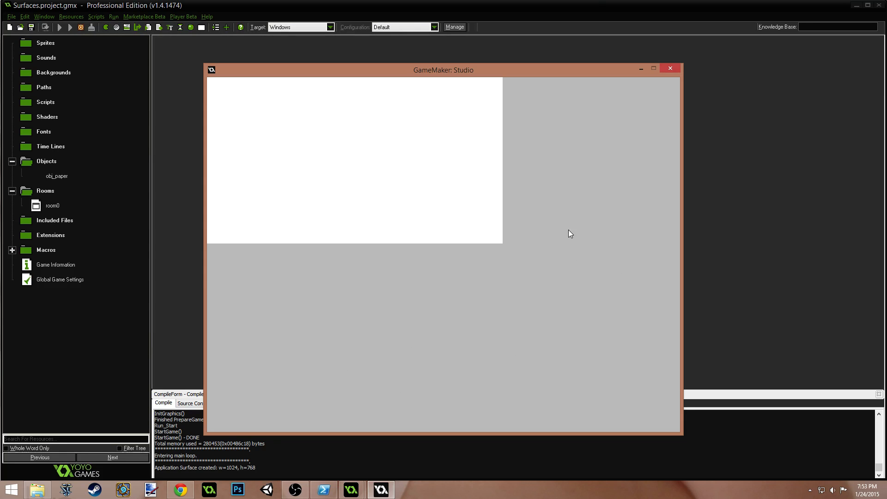
pyautogui.moveTo(453, 326)
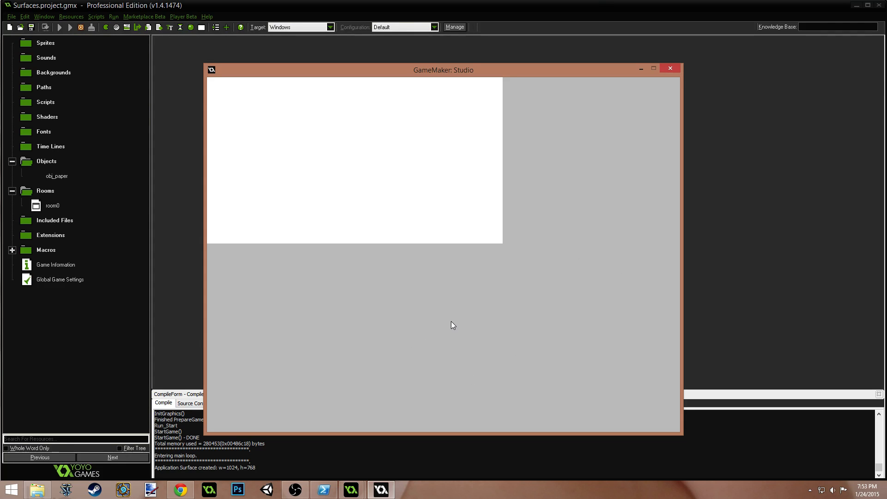
pyautogui.moveTo(317, 168)
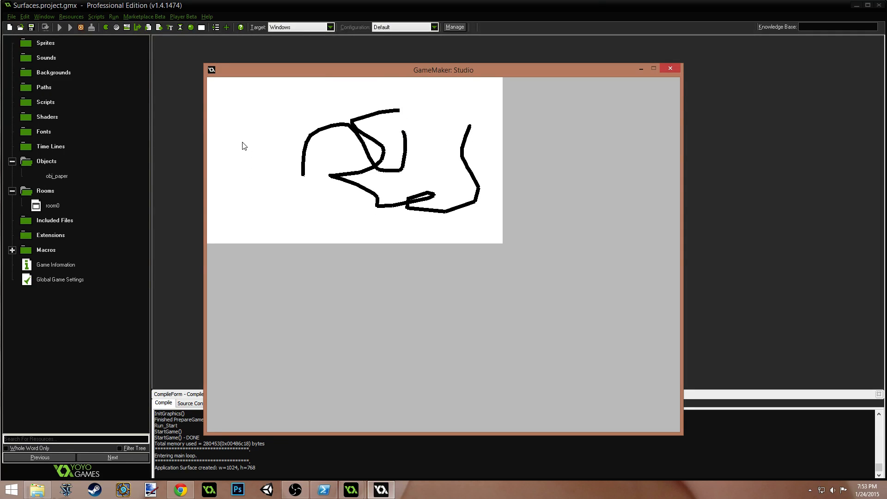
# Hand-write 'yay!' and draw loops across the upper right of the white surface.
pyautogui.moveTo(229, 127); pyautogui.dragTo(240, 190)
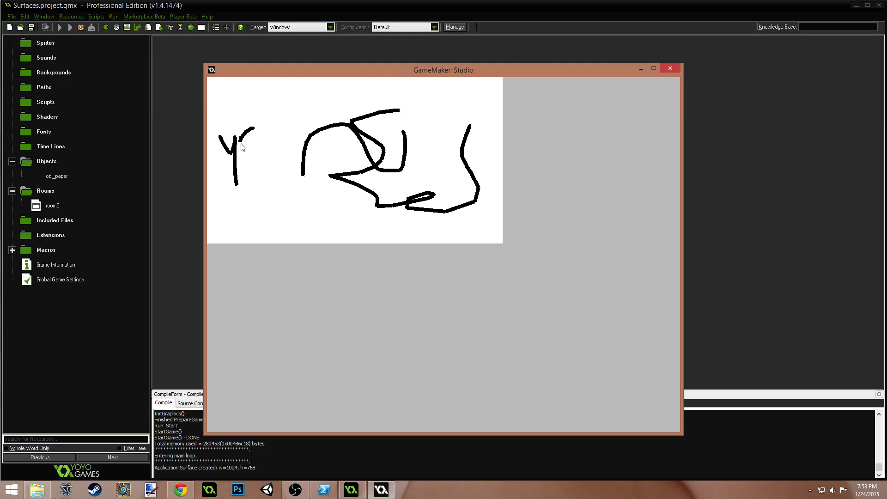
pyautogui.moveTo(249, 142); pyautogui.dragTo(280, 181)
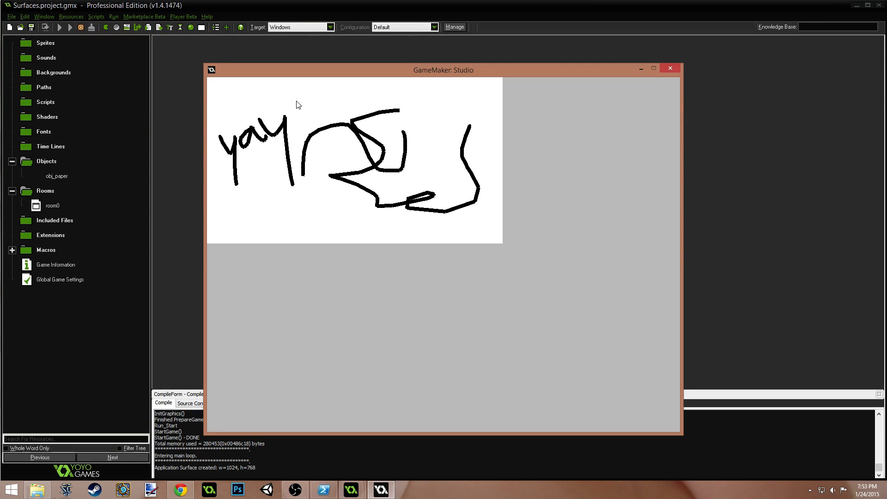
pyautogui.moveTo(297, 87); pyautogui.dragTo(298, 122)
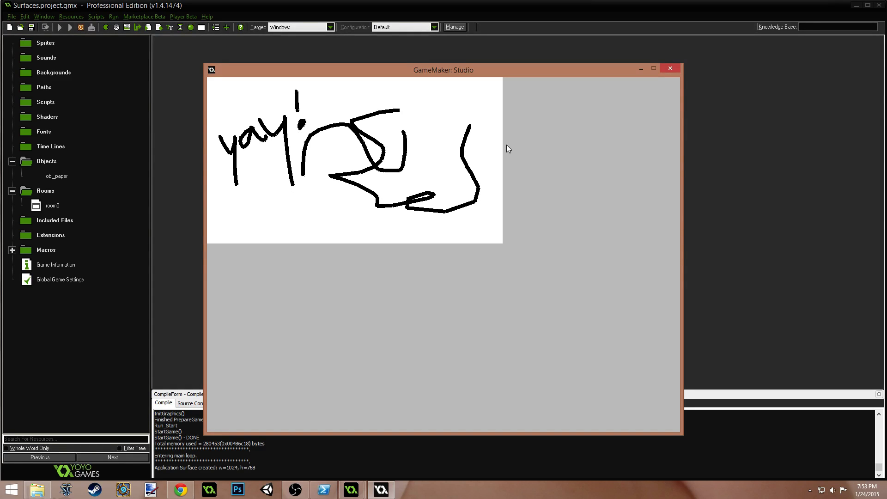
pyautogui.moveTo(587, 114)
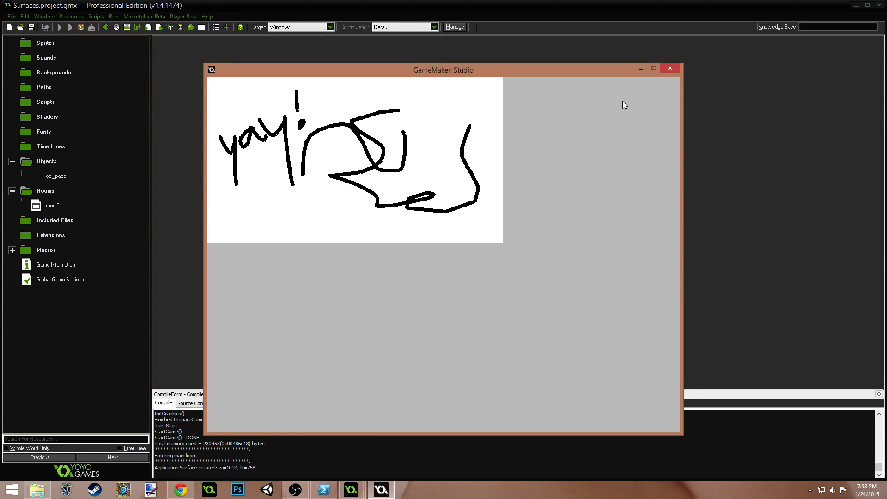
pyautogui.moveTo(413, 79)
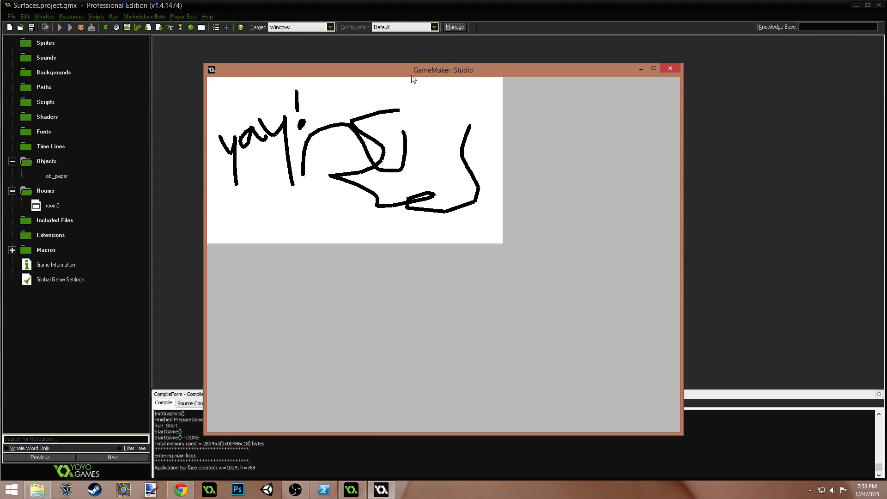
pyautogui.moveTo(328, 128)
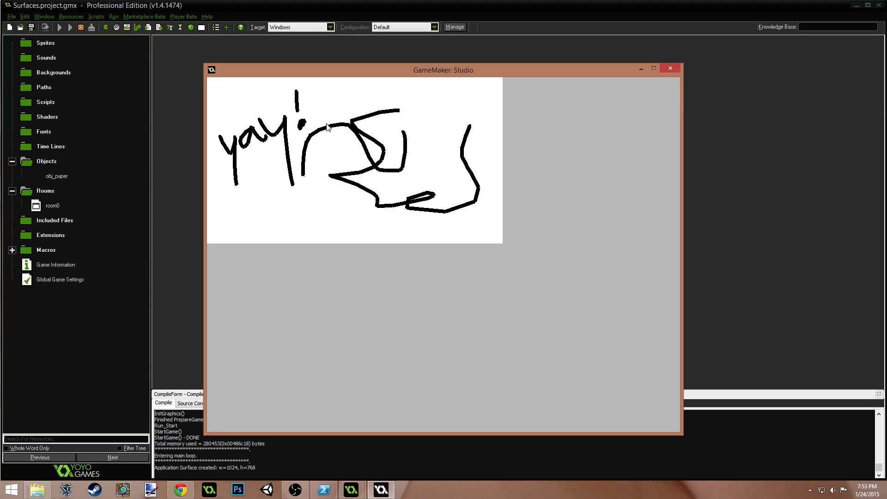
pyautogui.moveTo(327, 127); pyautogui.dragTo(458, 125)
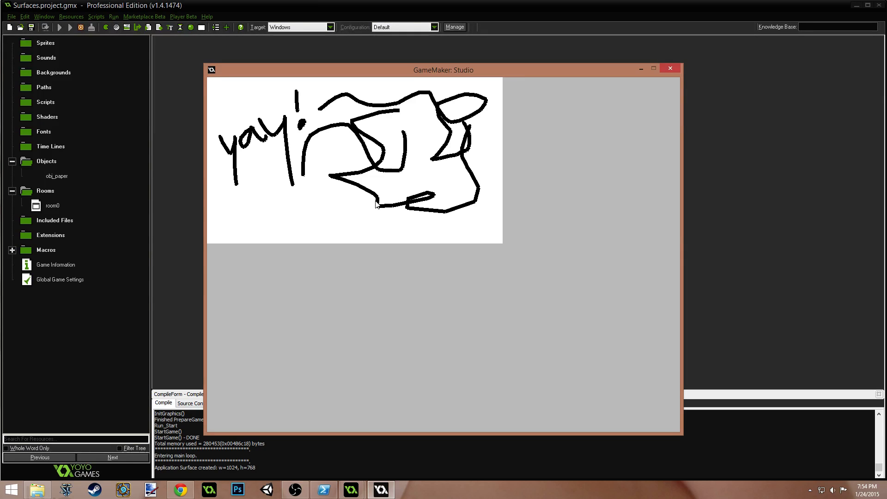
pyautogui.moveTo(435, 147)
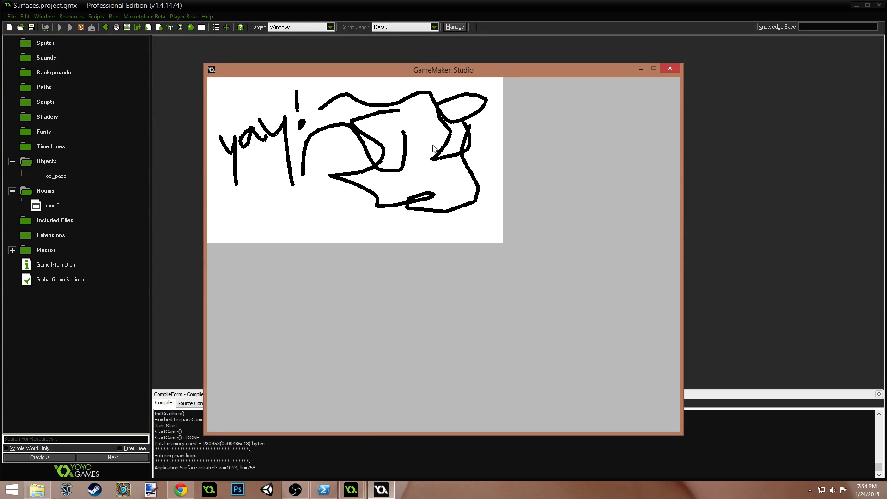
pyautogui.moveTo(447, 199)
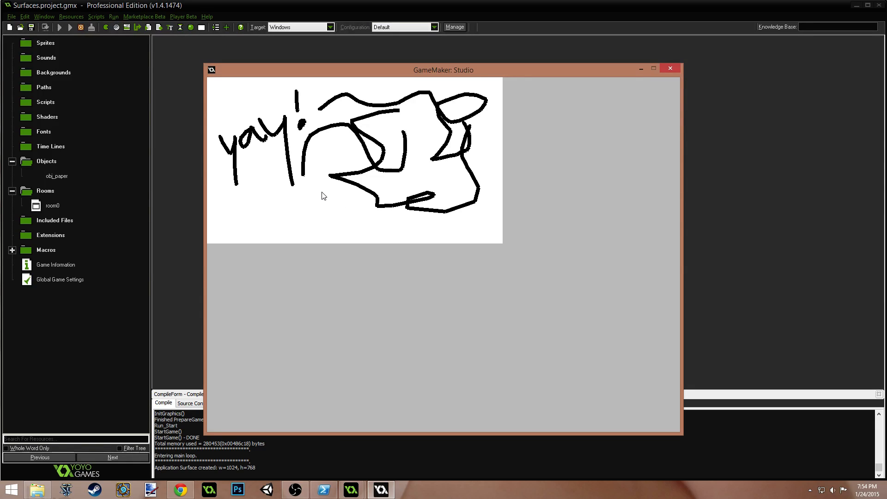
pyautogui.moveTo(320, 191)
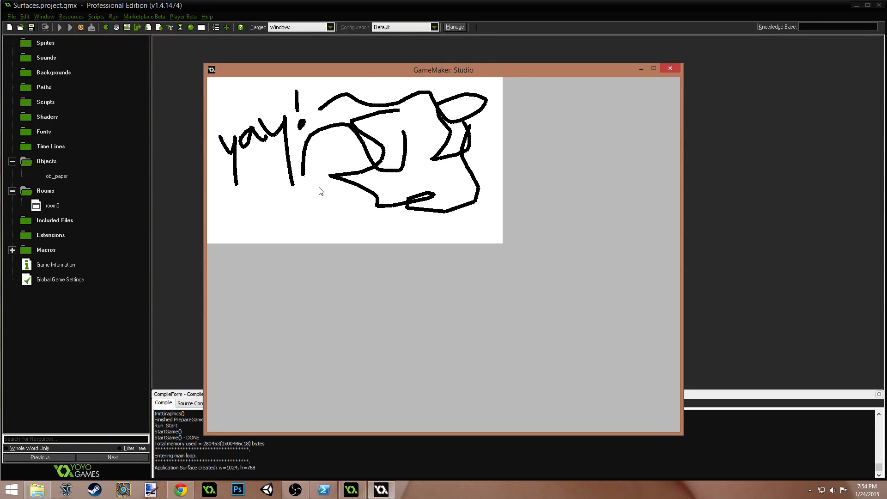
pyautogui.moveTo(305, 189)
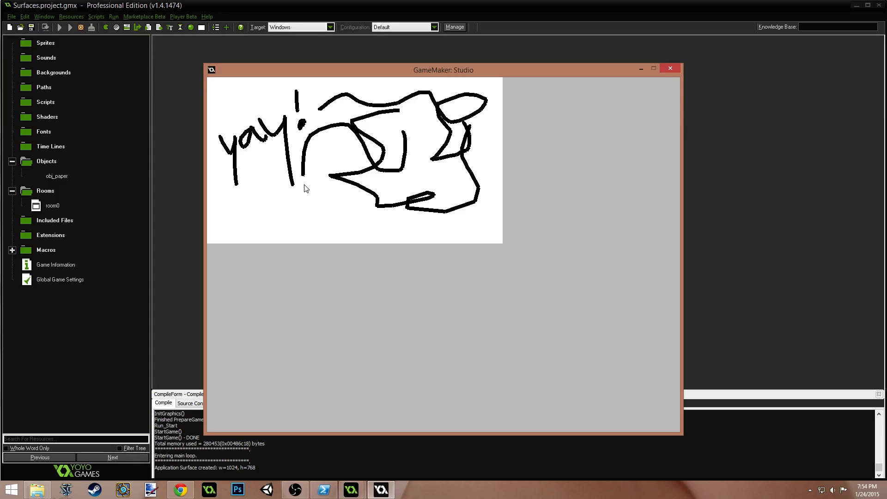
pyautogui.moveTo(280, 194)
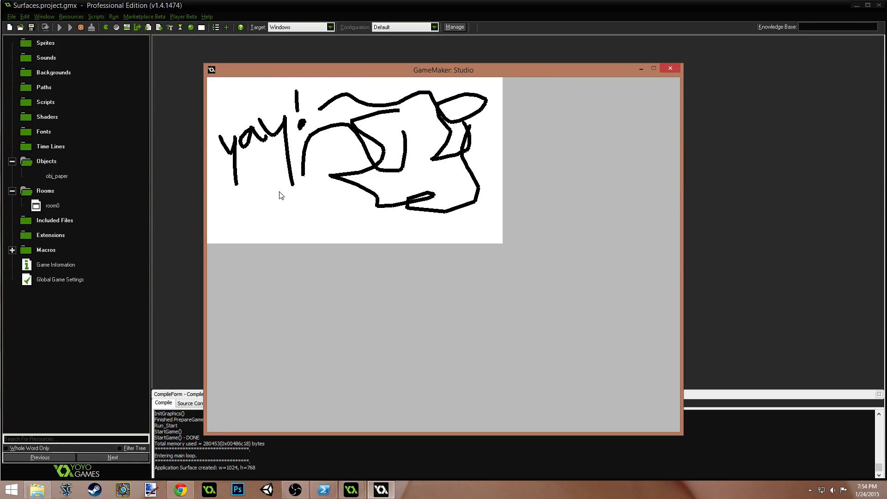
pyautogui.moveTo(300, 218)
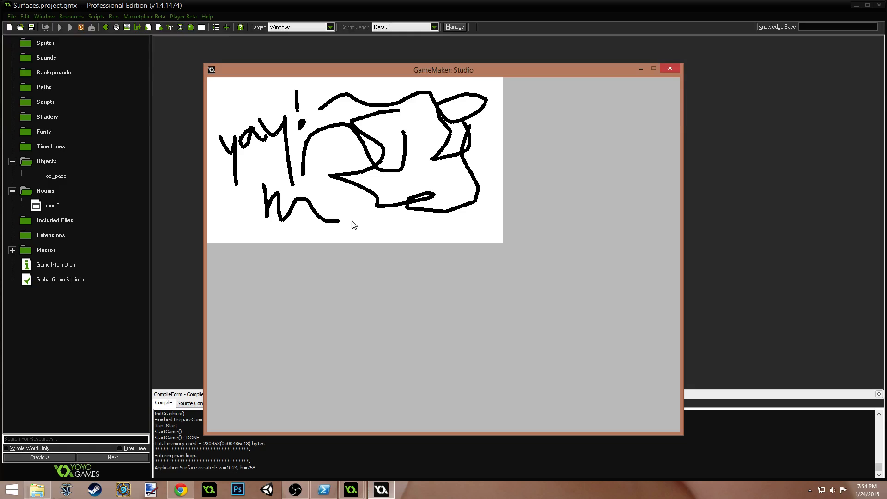
# Draw a scrawl and long horizontal lines along the bottom, then close the game window.
pyautogui.moveTo(339, 221); pyautogui.dragTo(444, 227)
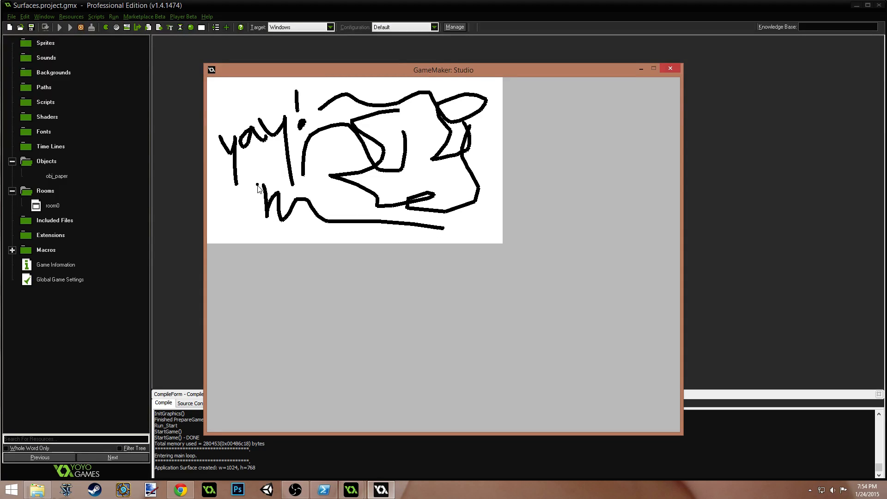
pyautogui.moveTo(261, 192); pyautogui.dragTo(294, 218)
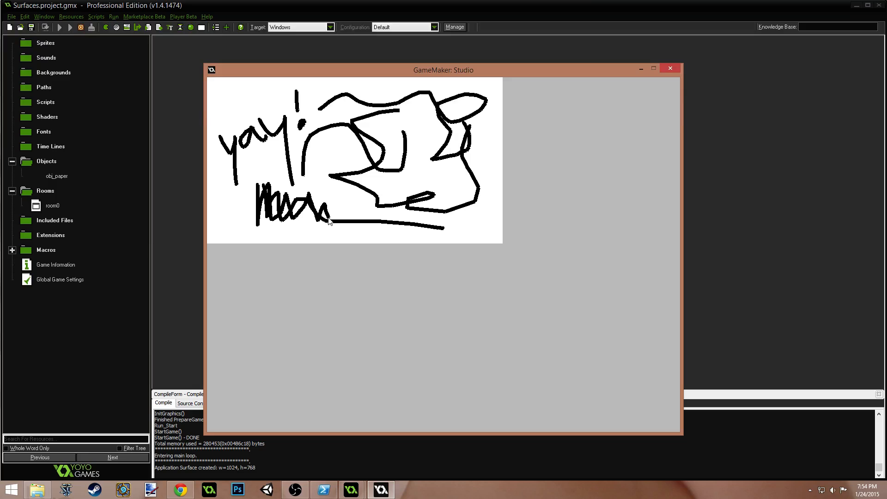
pyautogui.moveTo(330, 220); pyautogui.dragTo(487, 220)
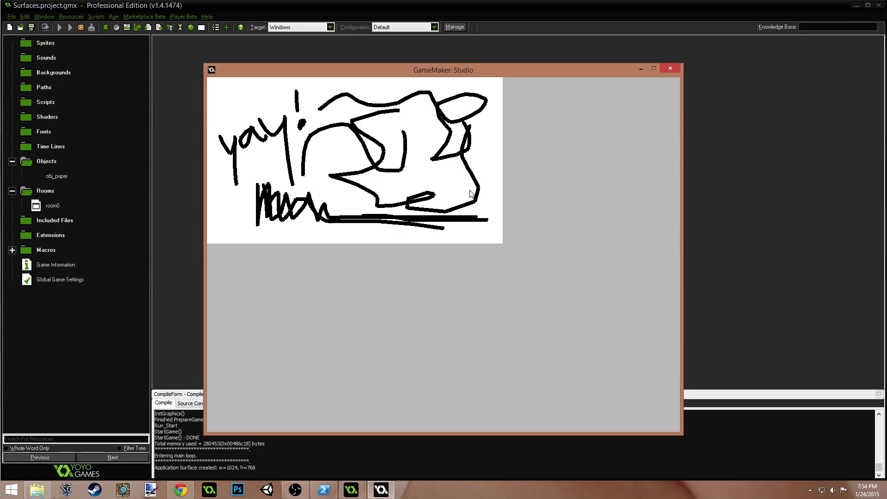
pyautogui.moveTo(504, 195)
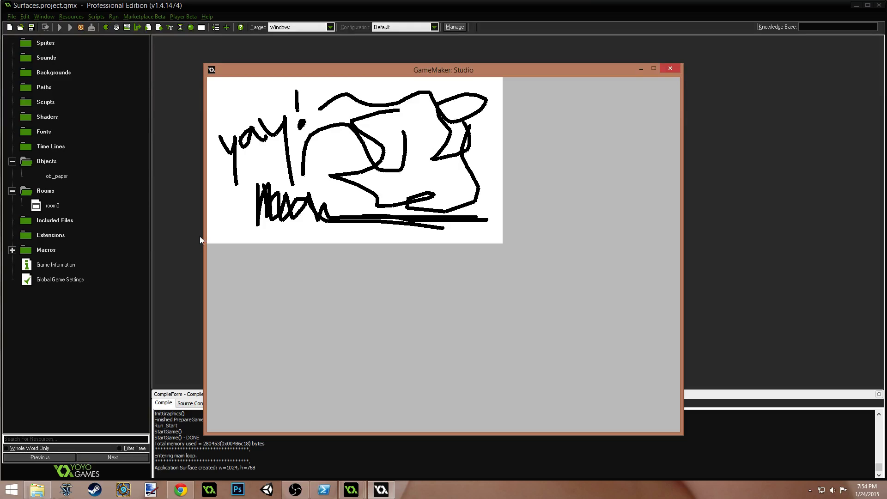
pyautogui.moveTo(591, 230)
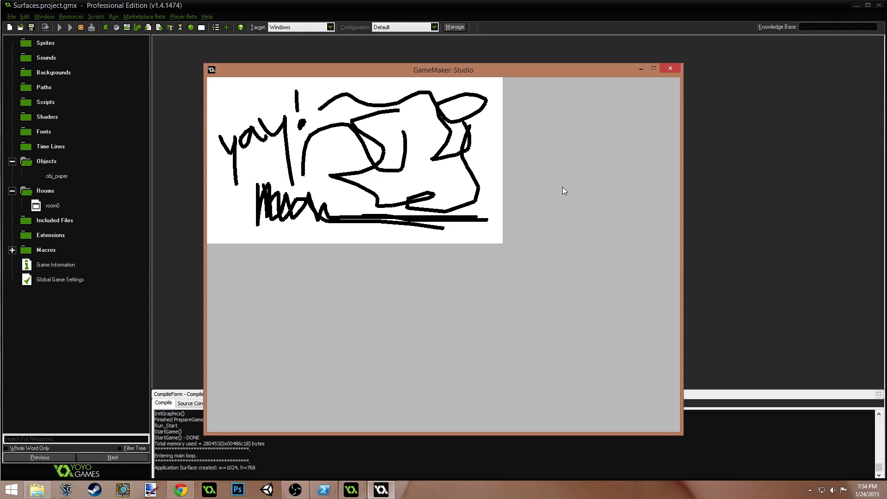
pyautogui.moveTo(520, 213)
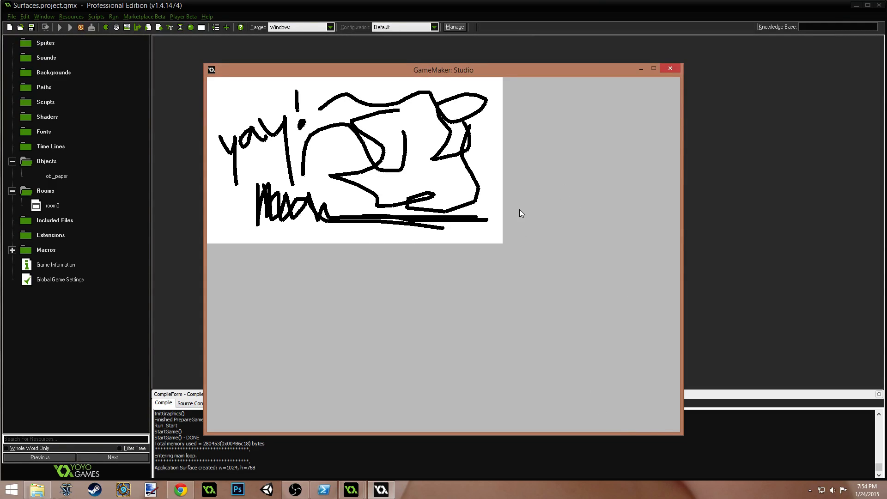
pyautogui.moveTo(669, 67)
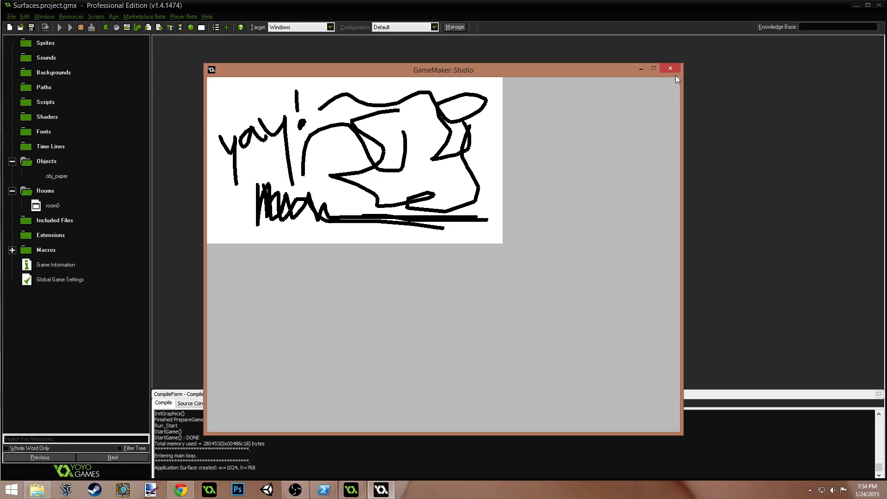
pyautogui.click(670, 69)
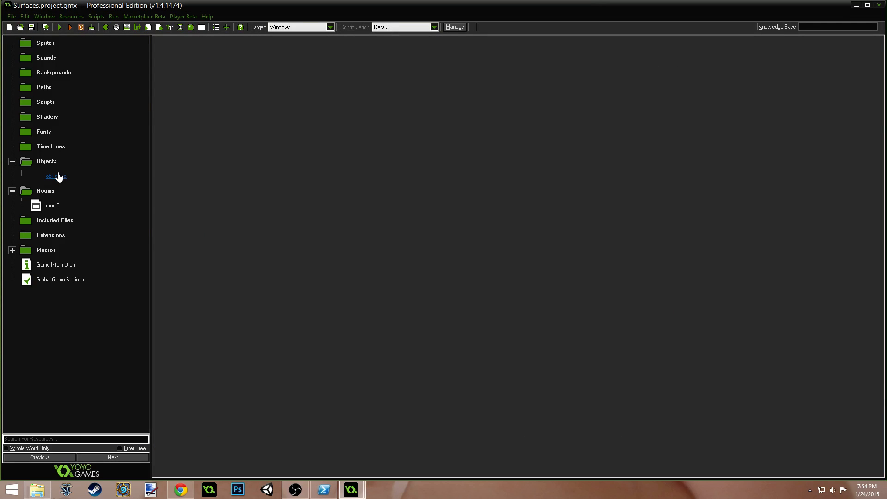